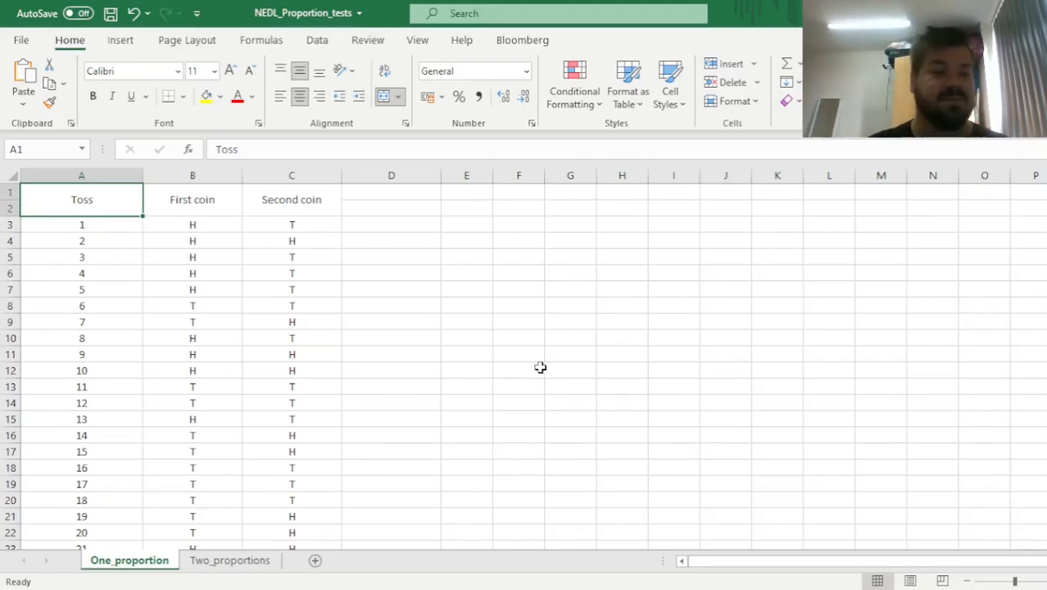
Enter a COUNTIF formula over the toss list counting "H" for the first coin, then reopen it for editing
{"action": "left_click", "coordinate": [191, 223]}
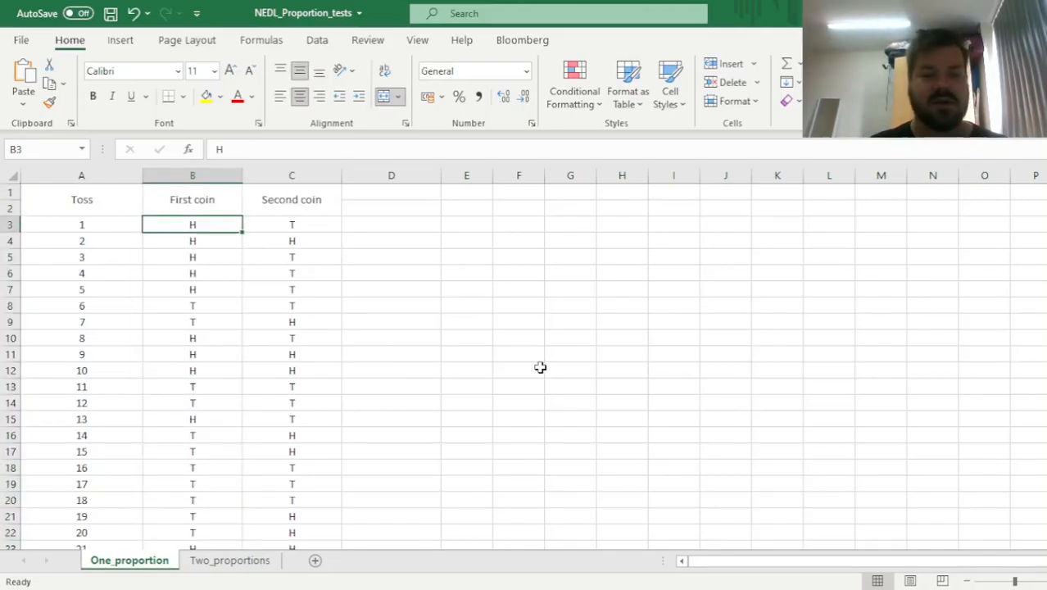
{"action": "left_click", "coordinate": [291, 224]}
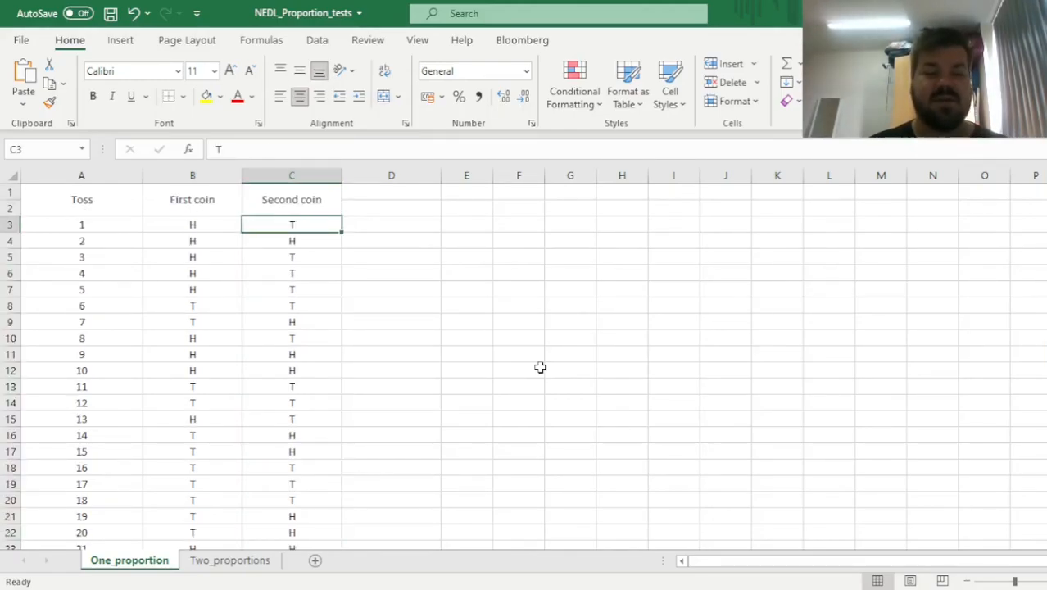
{"action": "left_click", "coordinate": [80, 225]}
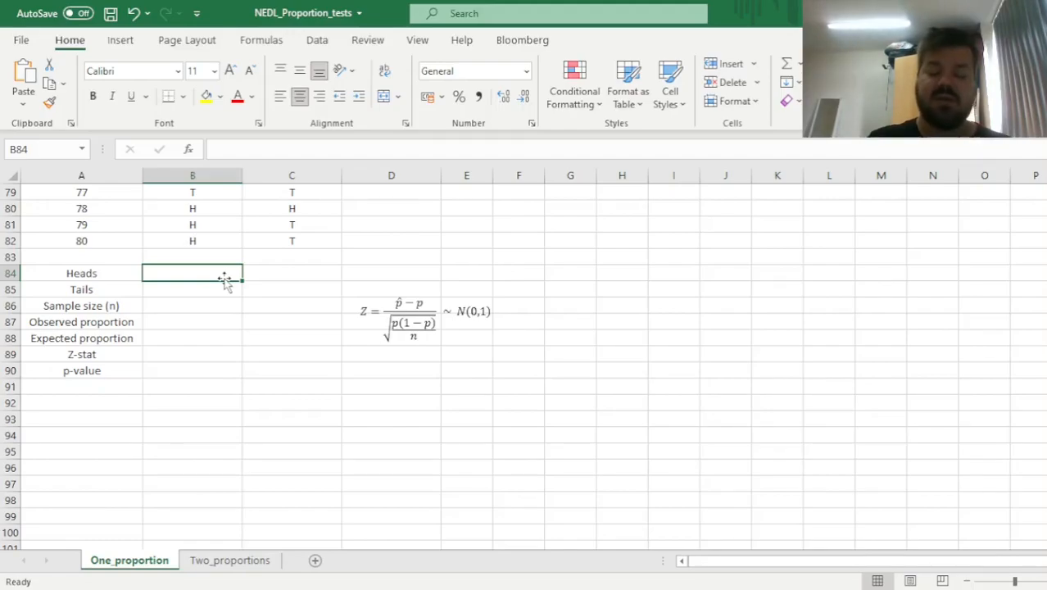
{"action": "type", "text": "=COUNTIF(B3:B82"}
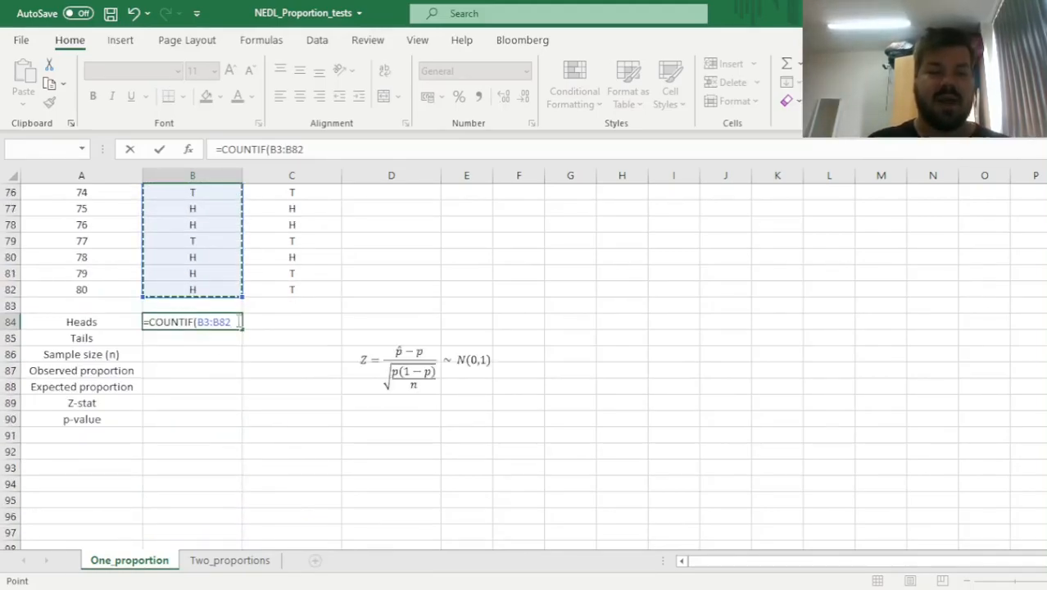
{"action": "type", "text": ","}
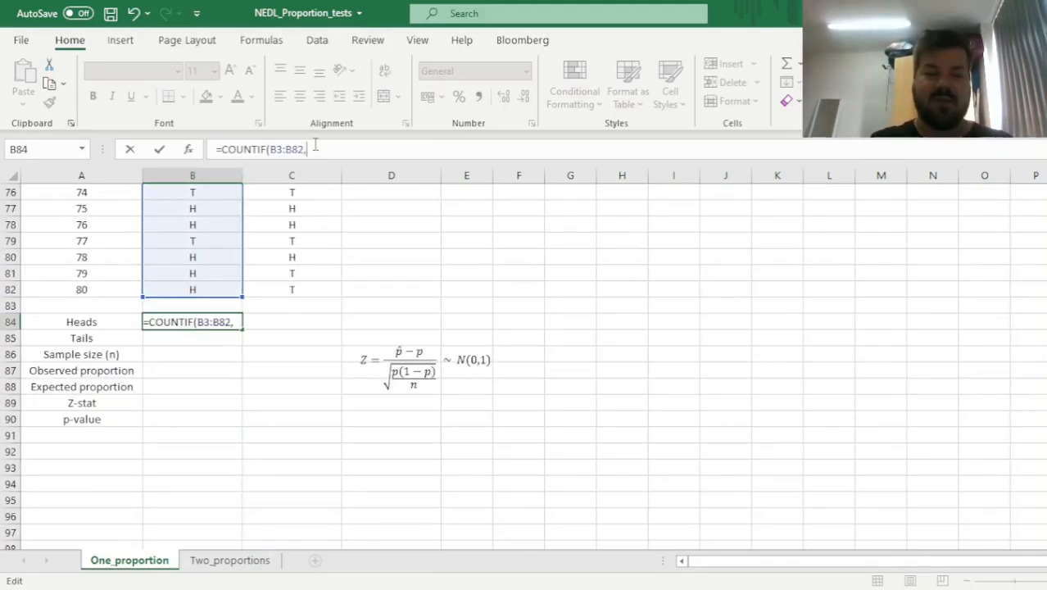
{"action": "type", "text": "\"H\")"}
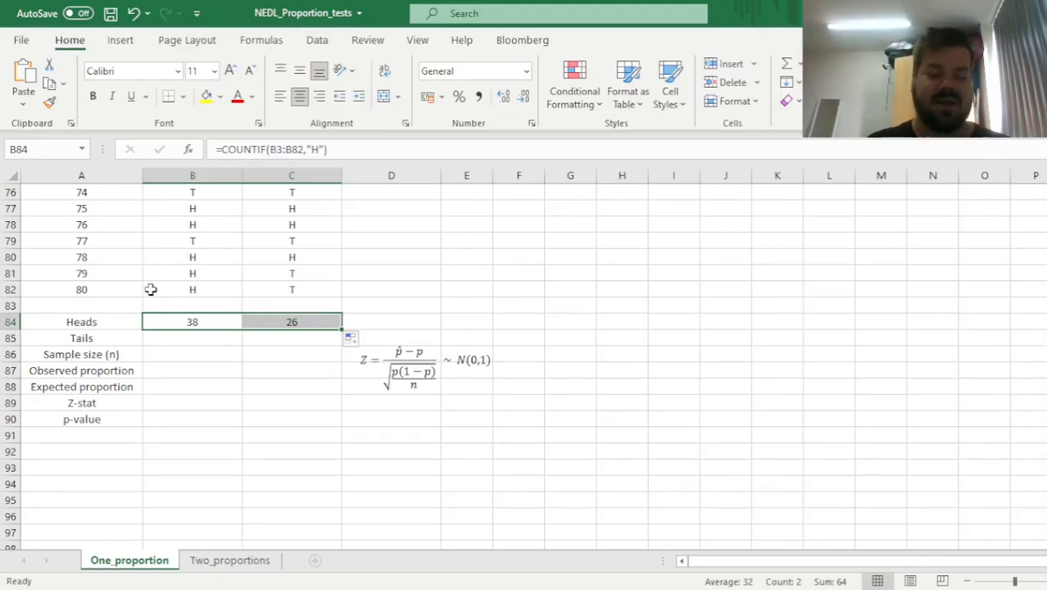
{"action": "left_click", "coordinate": [194, 321]}
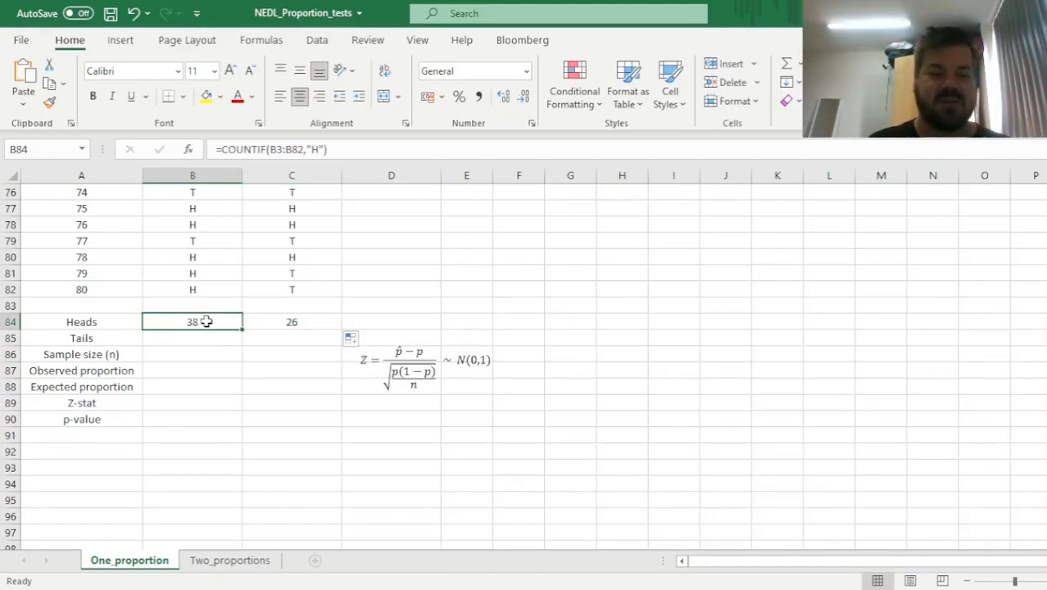
{"action": "double_click", "coordinate": [192, 321]}
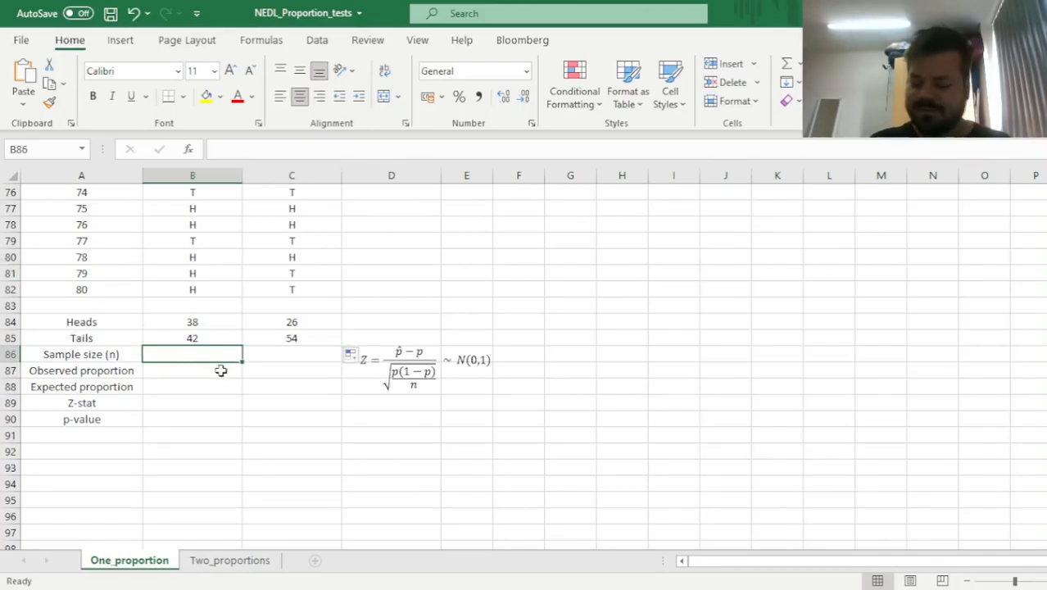
Sum heads and tails into the sample size (80) and fill the formula to the second coin
{"action": "type", "text": "="}
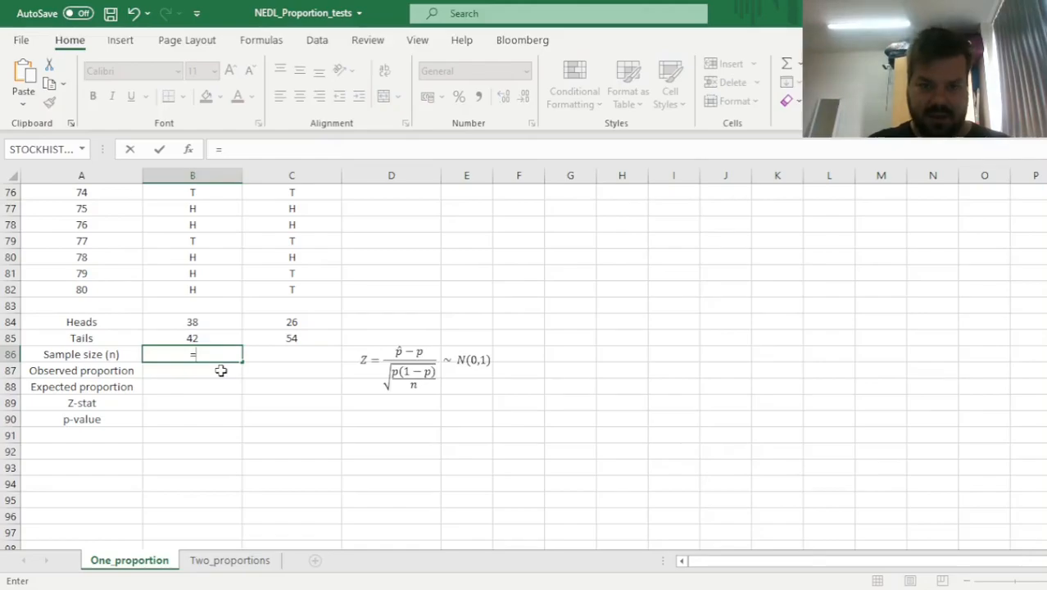
{"action": "left_click", "coordinate": [192, 321]}
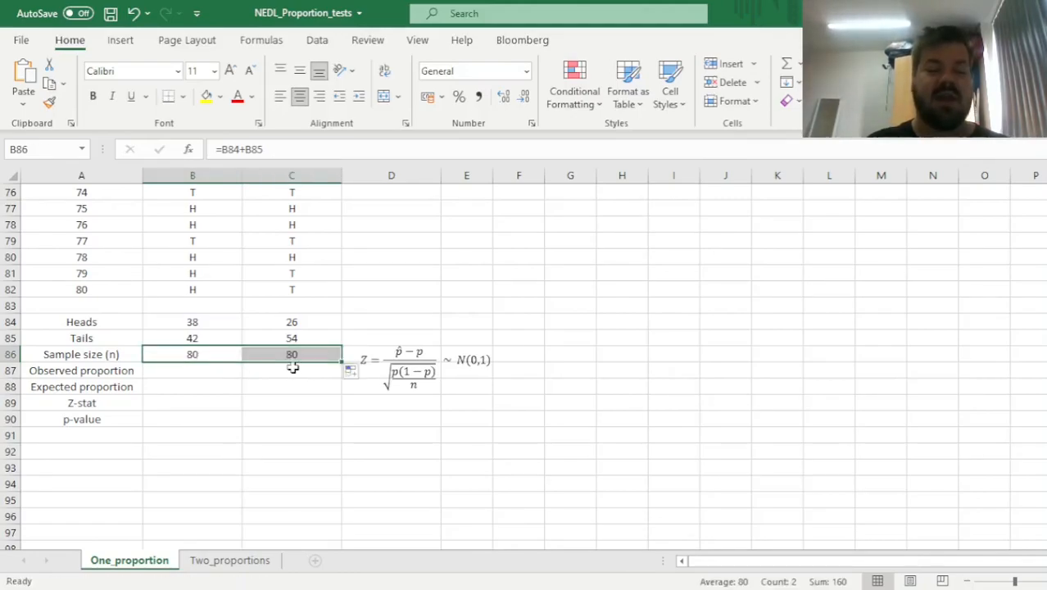
{"action": "left_click_drag", "start_coordinate": [192, 353], "coordinate": [291, 354]}
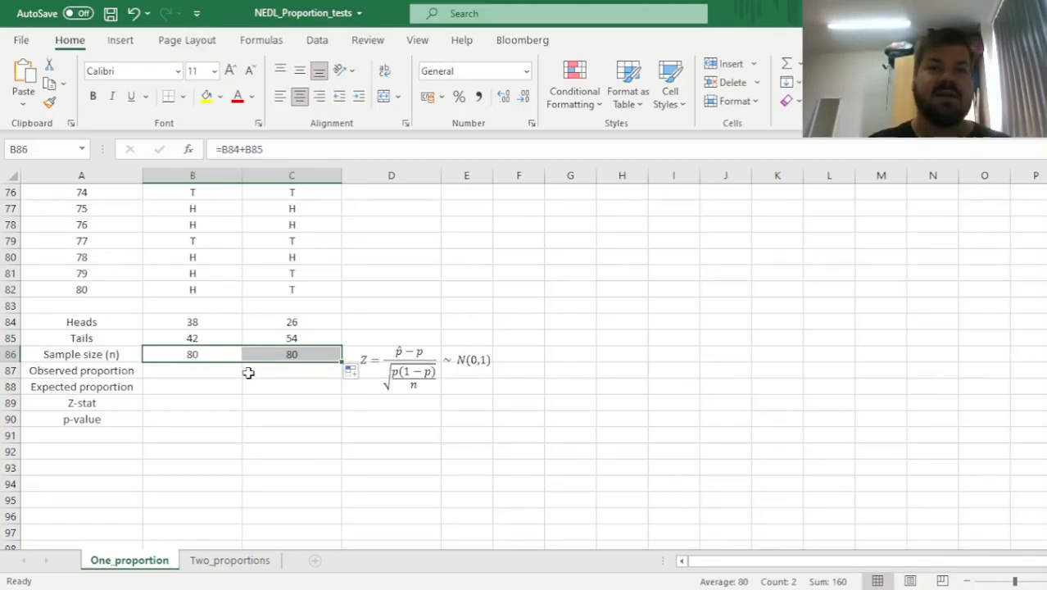
{"action": "mouse_move", "coordinate": [190, 363]}
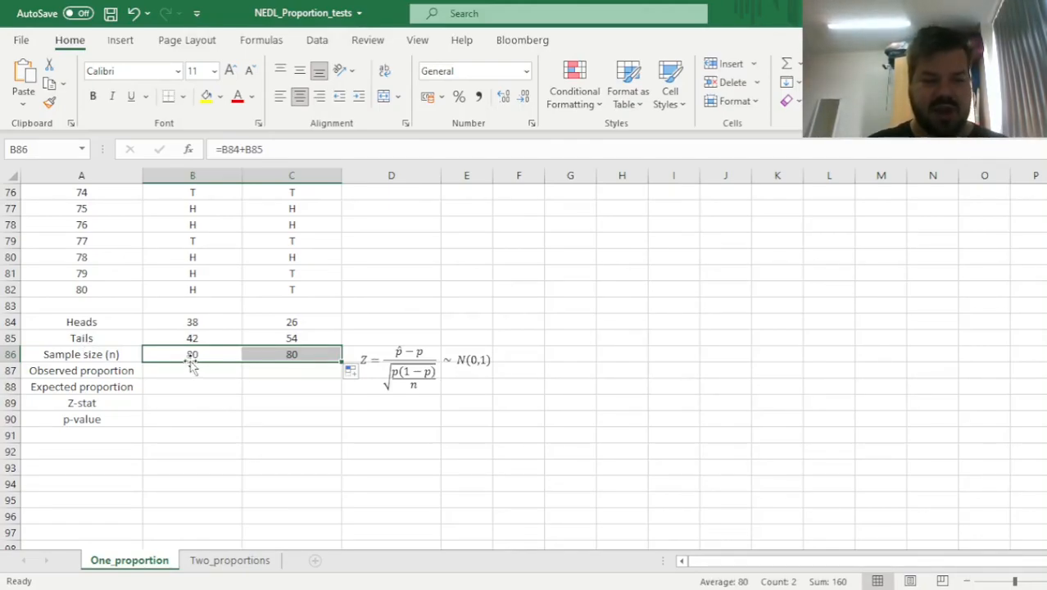
Divide heads by sample size for the observed proportion (47.50%, 32.50%) across both coins
{"action": "left_click", "coordinate": [194, 321]}
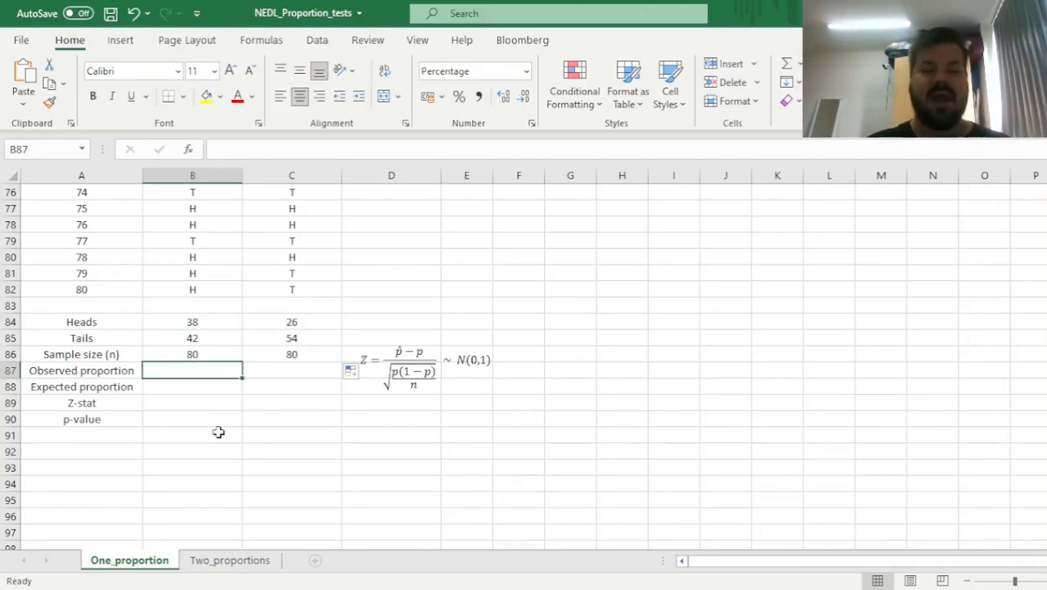
{"action": "type", "text": "="}
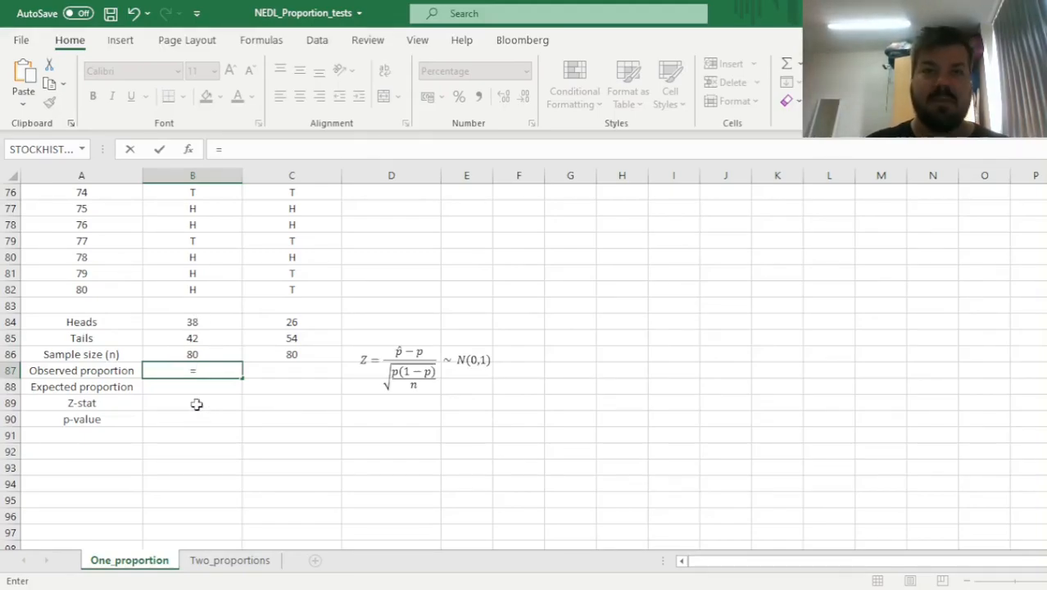
{"action": "left_click", "coordinate": [193, 321]}
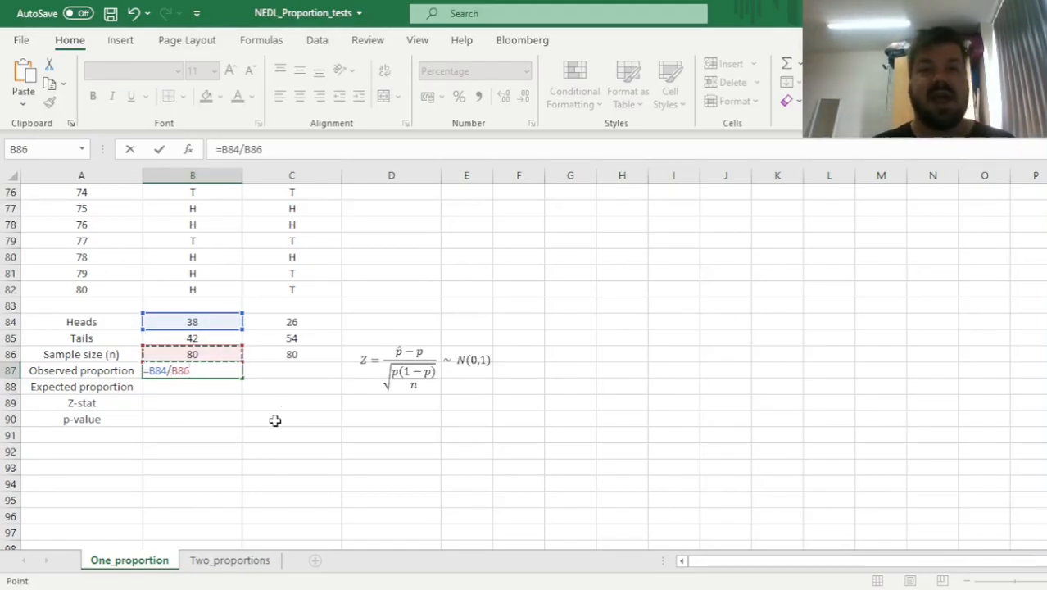
{"action": "mouse_move", "coordinate": [357, 446]}
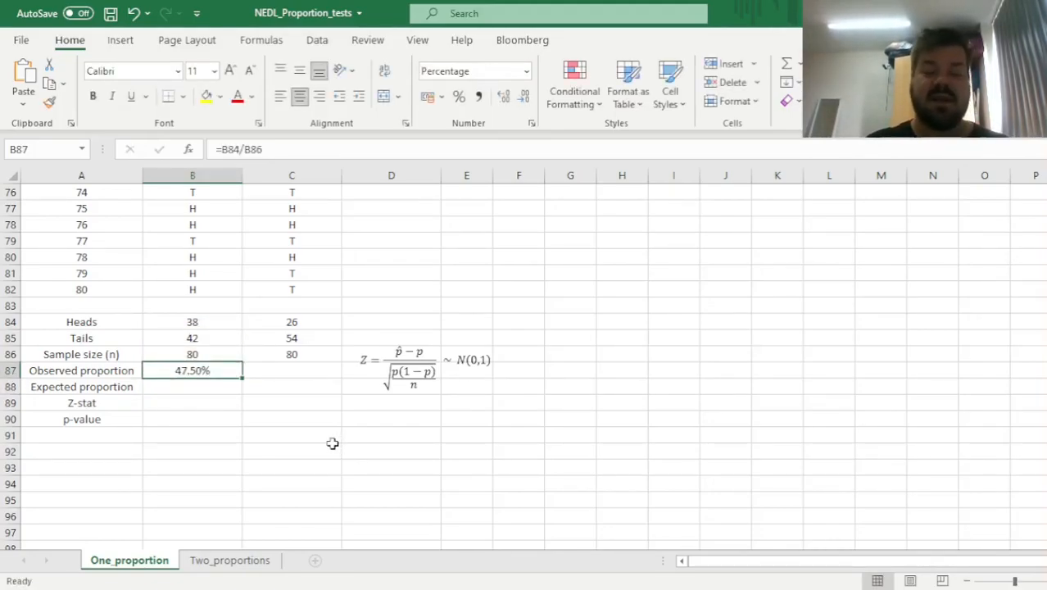
{"action": "mouse_move", "coordinate": [270, 434]}
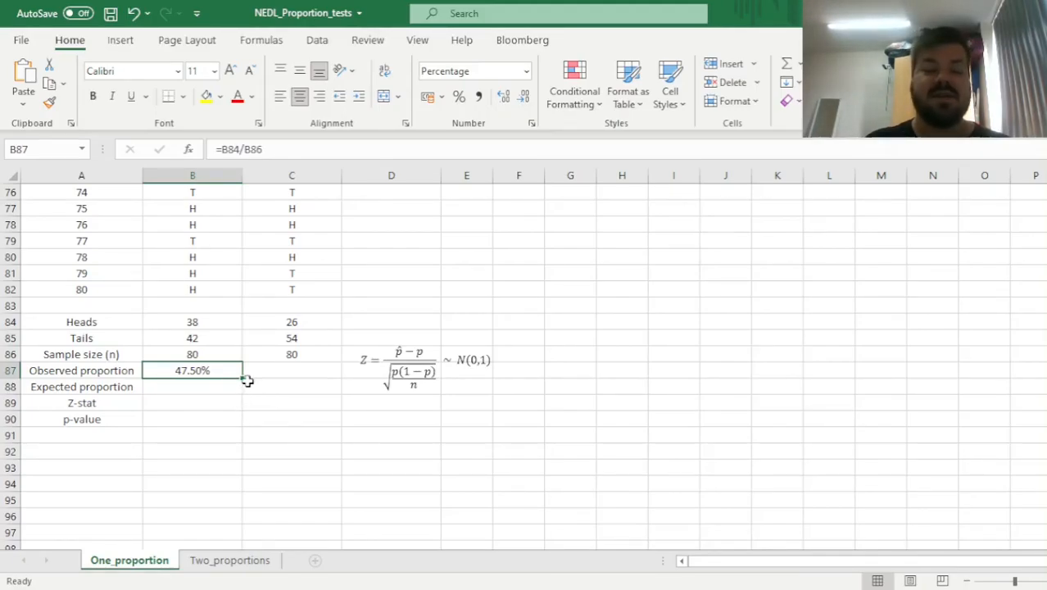
{"action": "mouse_move", "coordinate": [233, 424]}
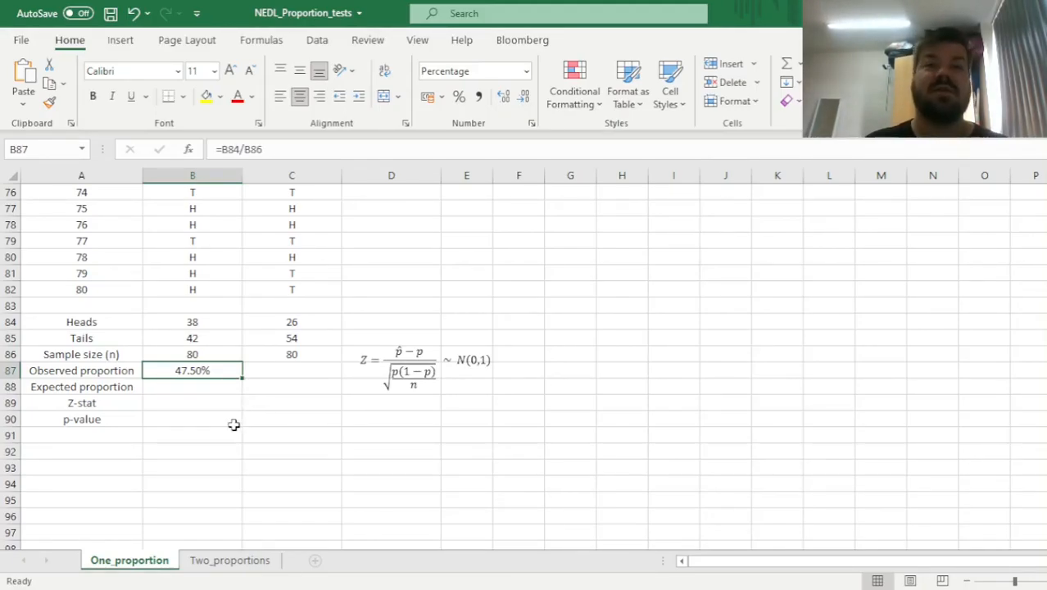
{"action": "mouse_move", "coordinate": [246, 452]}
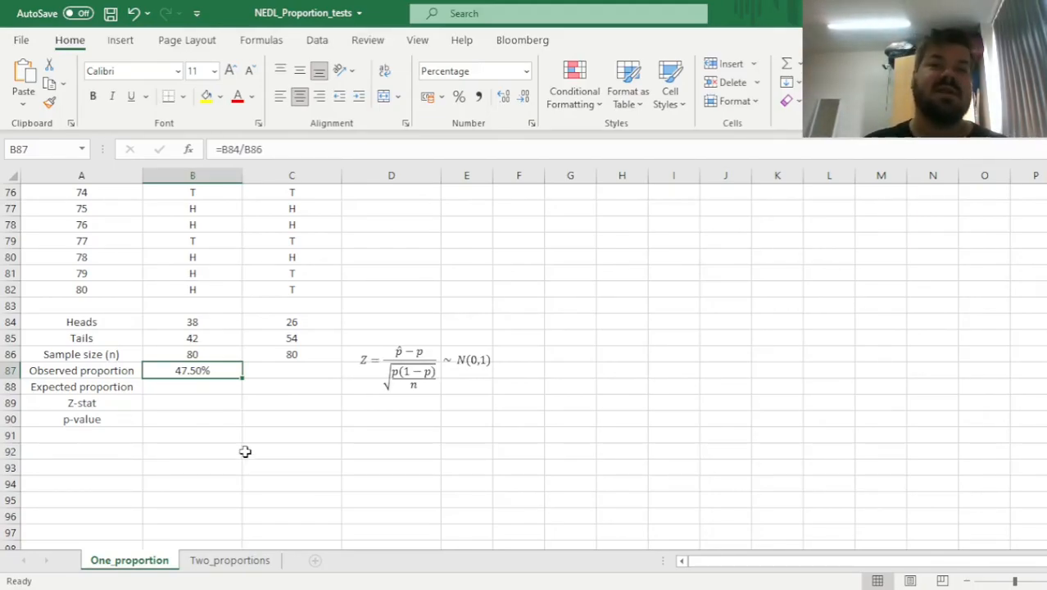
{"action": "mouse_move", "coordinate": [242, 443]}
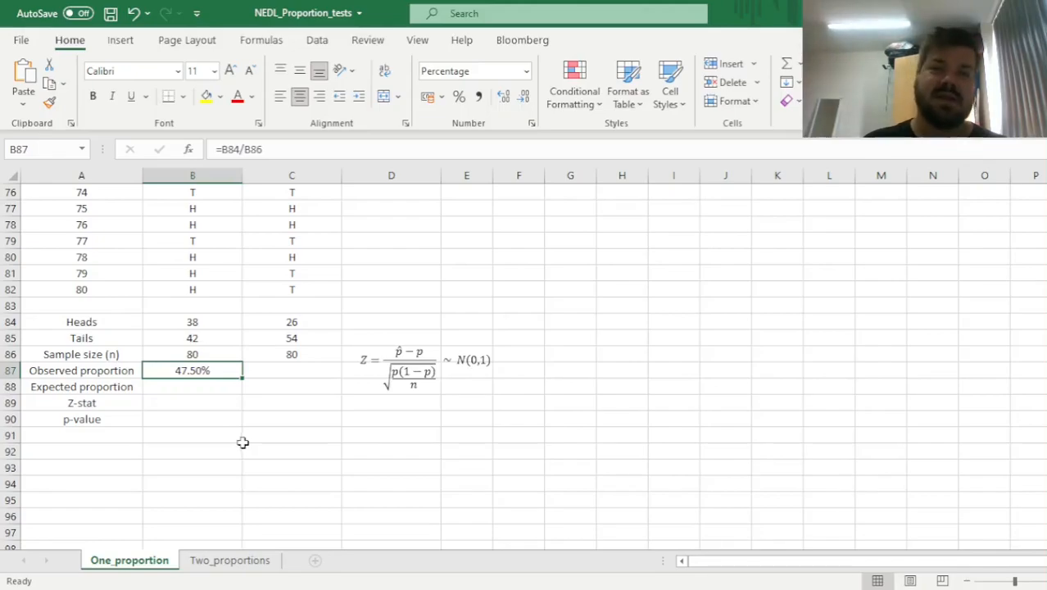
{"action": "mouse_move", "coordinate": [216, 437]}
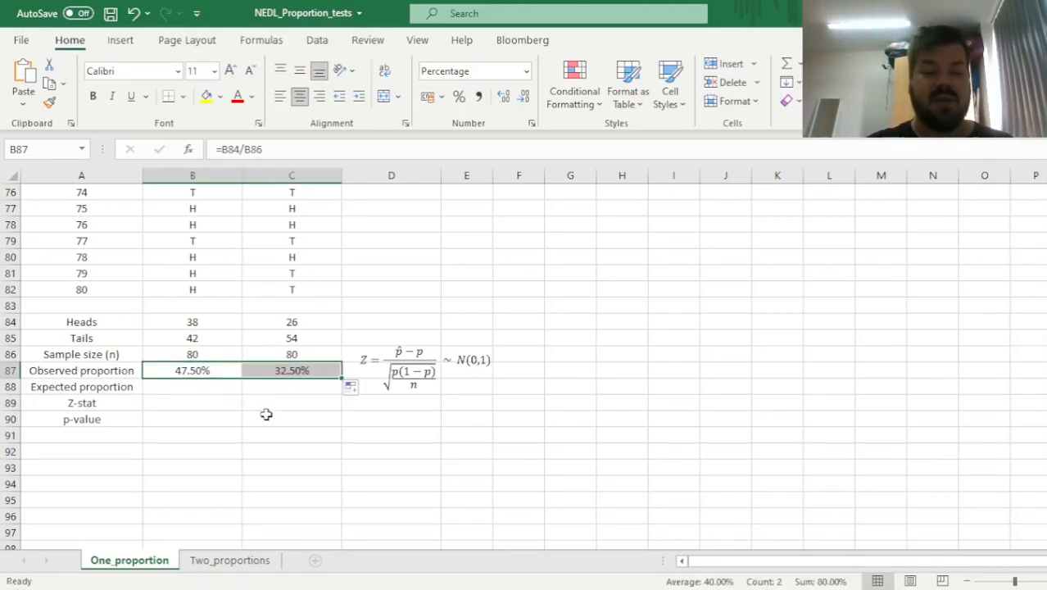
{"action": "left_click", "coordinate": [291, 370]}
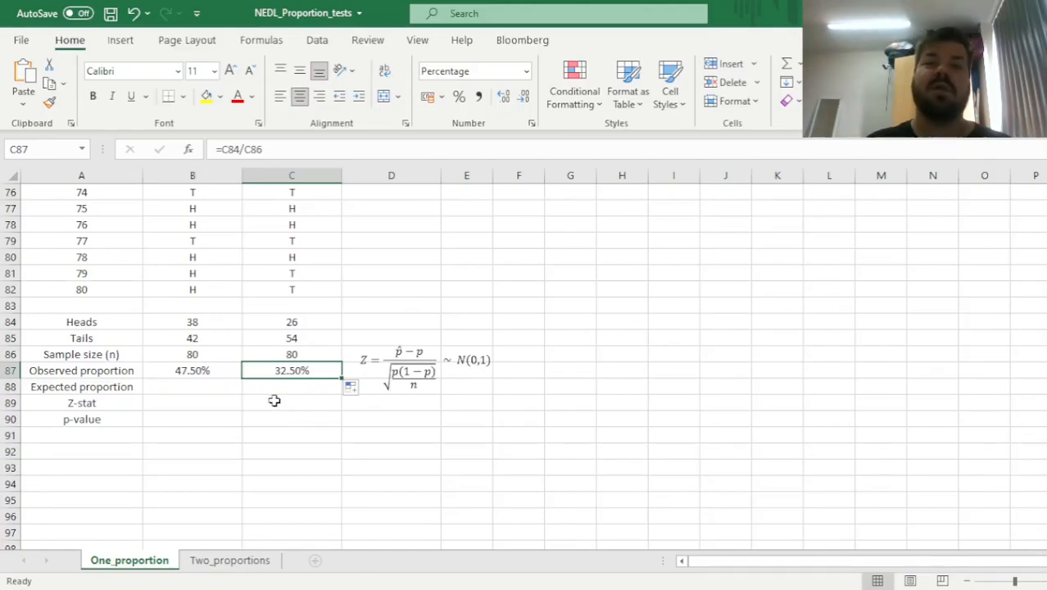
{"action": "mouse_move", "coordinate": [284, 412]}
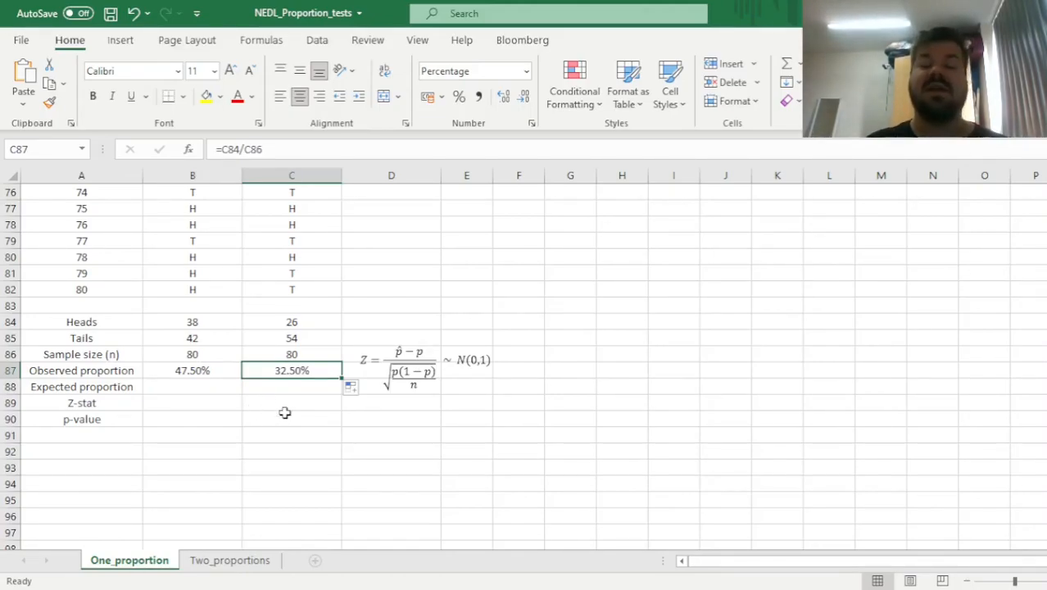
{"action": "mouse_move", "coordinate": [220, 435]}
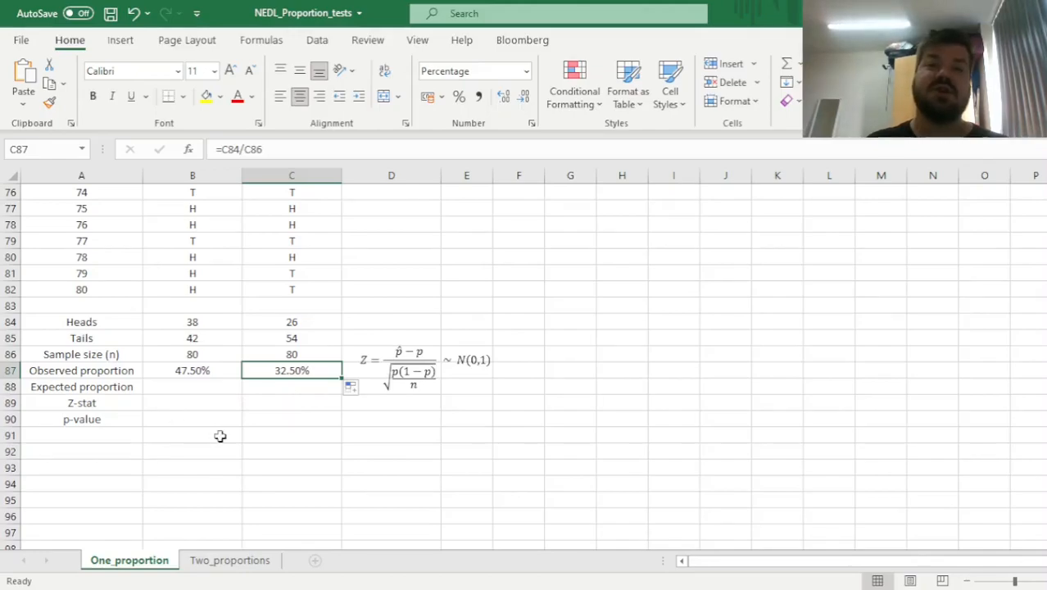
{"action": "mouse_move", "coordinate": [229, 432]}
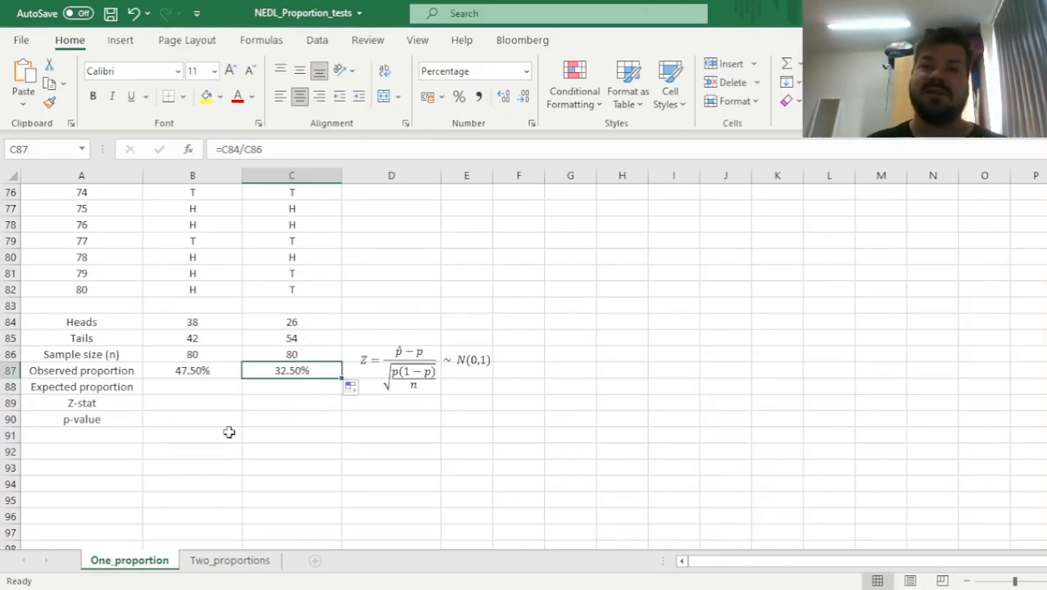
{"action": "mouse_move", "coordinate": [298, 434]}
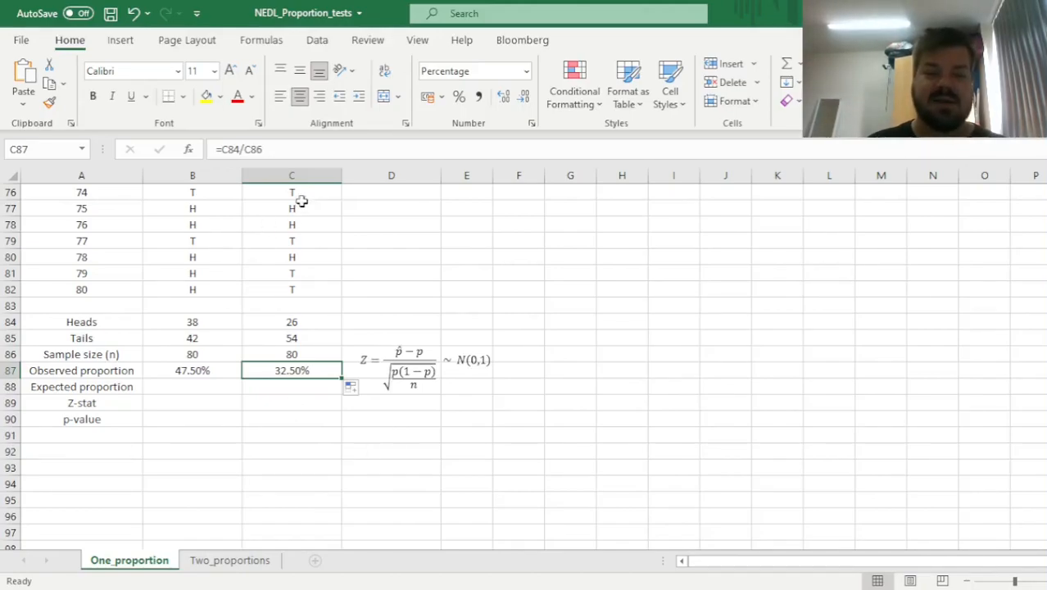
{"action": "mouse_move", "coordinate": [229, 344]}
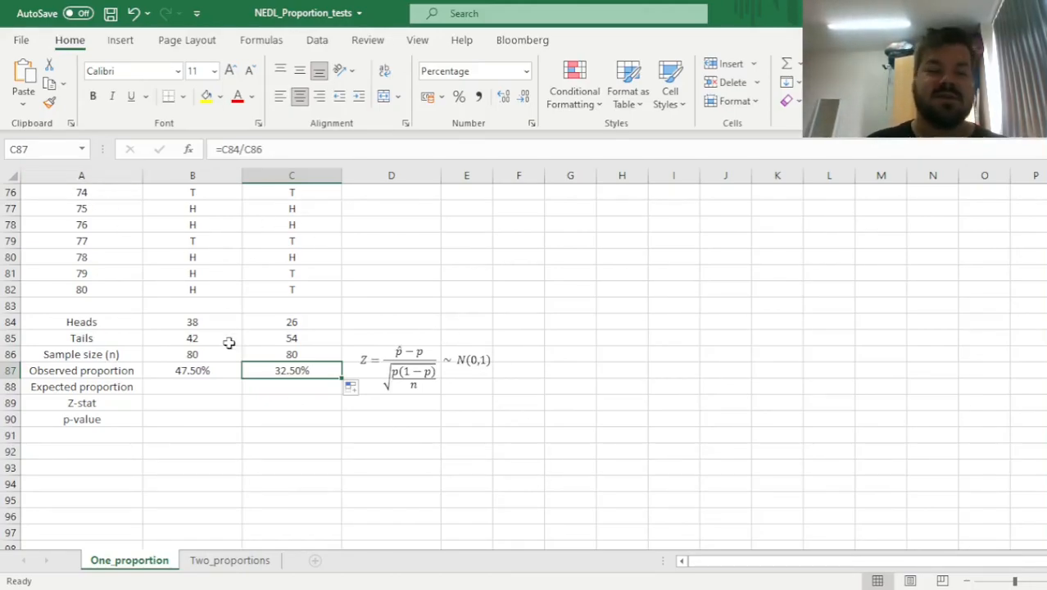
{"action": "mouse_move", "coordinate": [203, 354]}
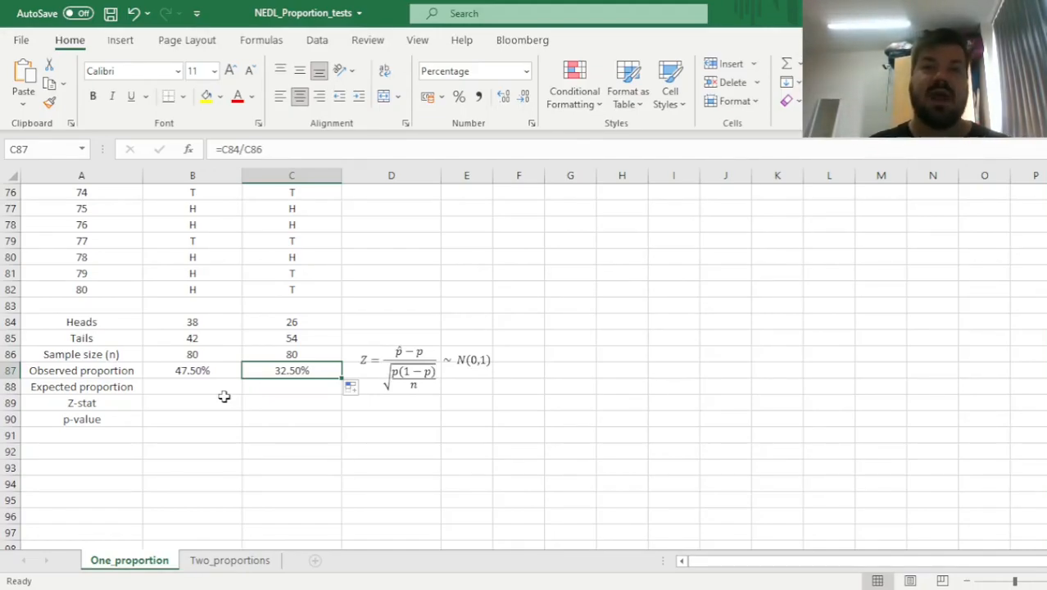
{"action": "mouse_move", "coordinate": [204, 388]}
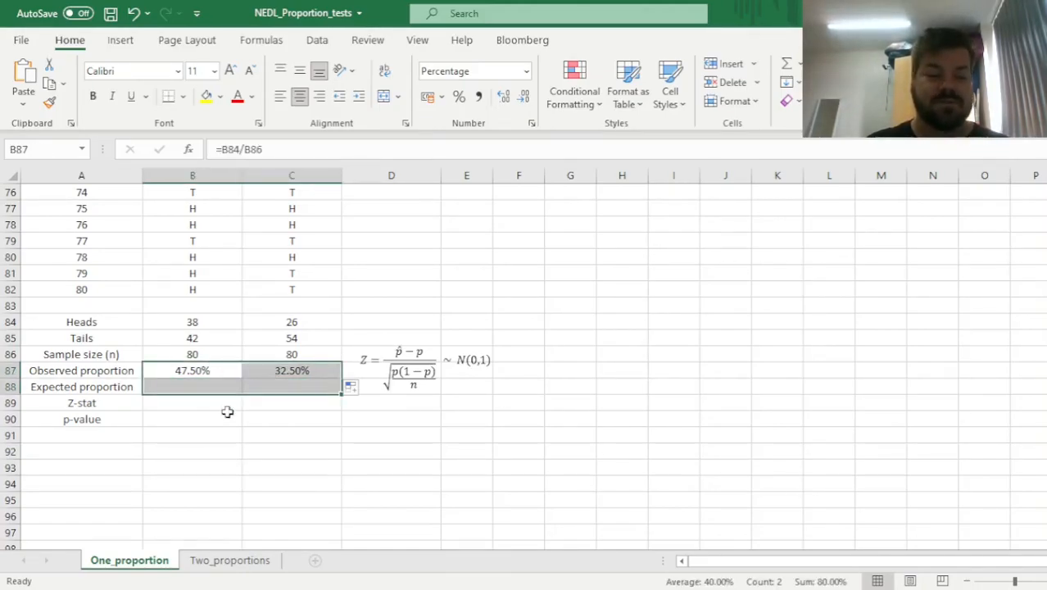
Enter 50% as the expected proportion and fill it across to the second coin
{"action": "left_click", "coordinate": [192, 386]}
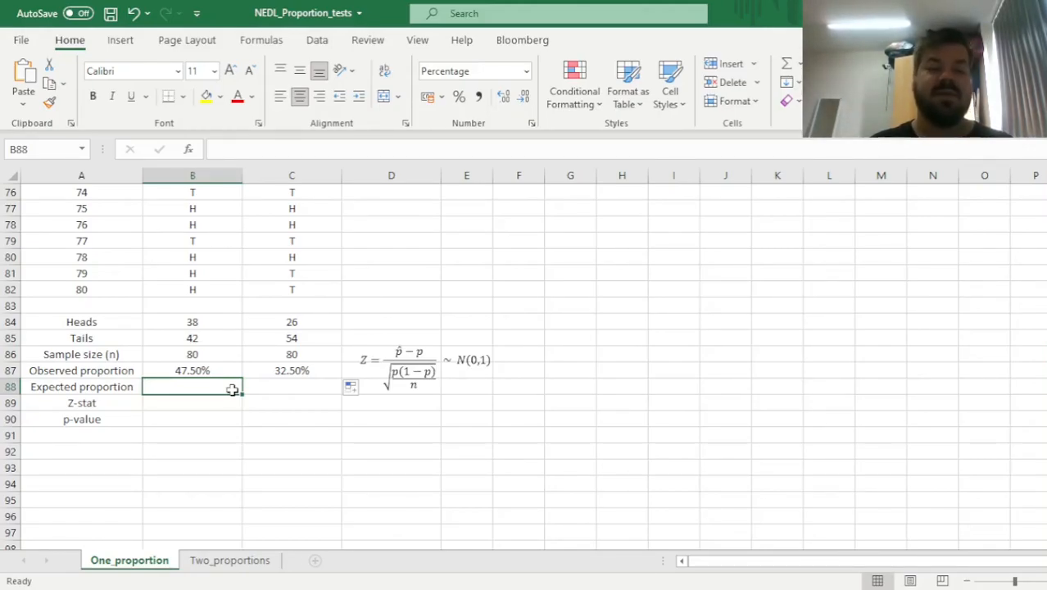
{"action": "type", "text": "50%"}
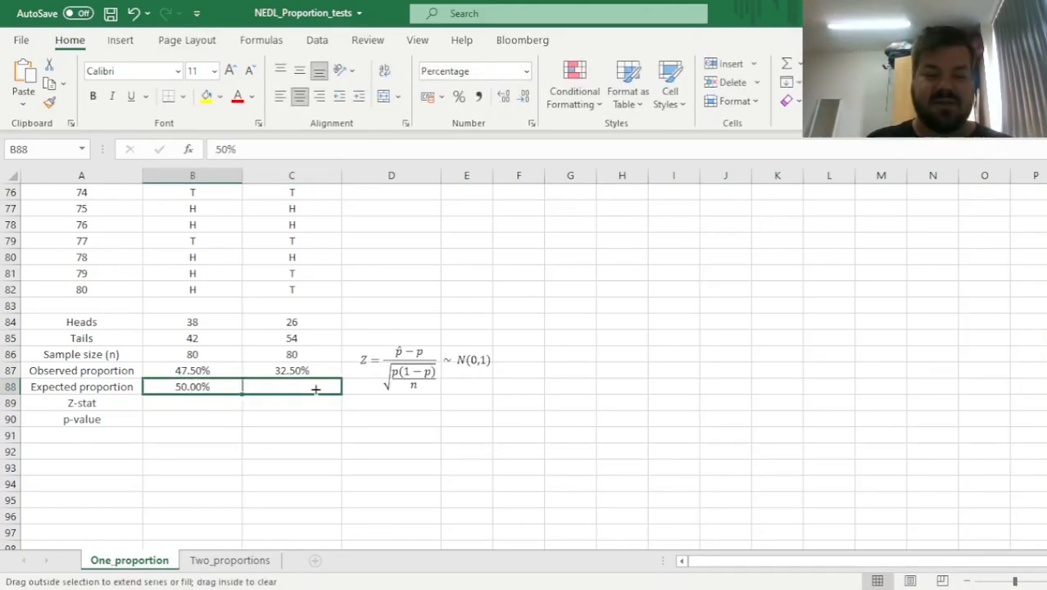
{"action": "left_click_drag", "start_coordinate": [191, 387], "coordinate": [291, 386]}
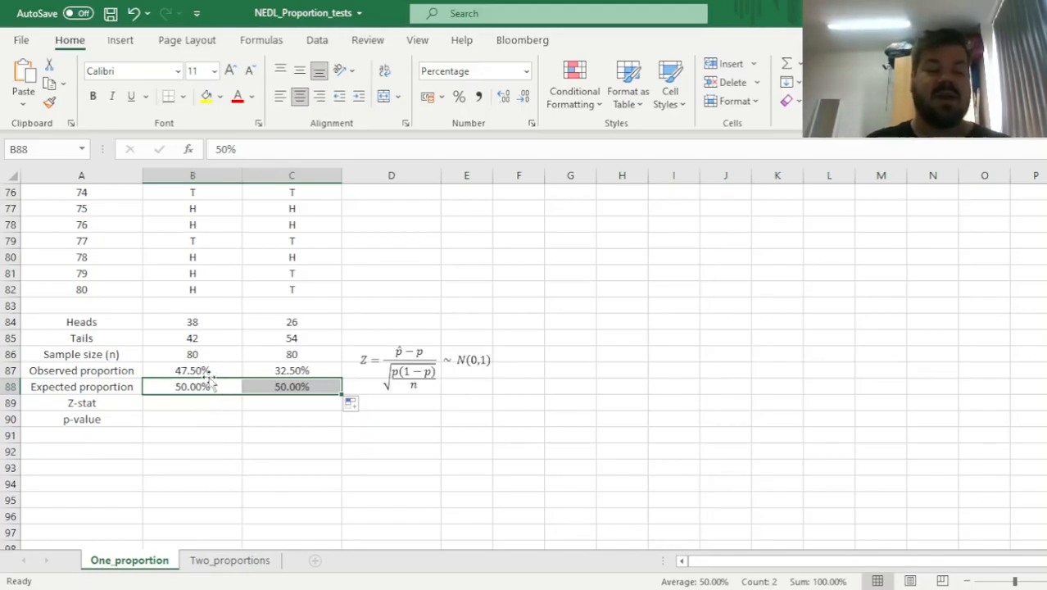
{"action": "mouse_move", "coordinate": [213, 402]}
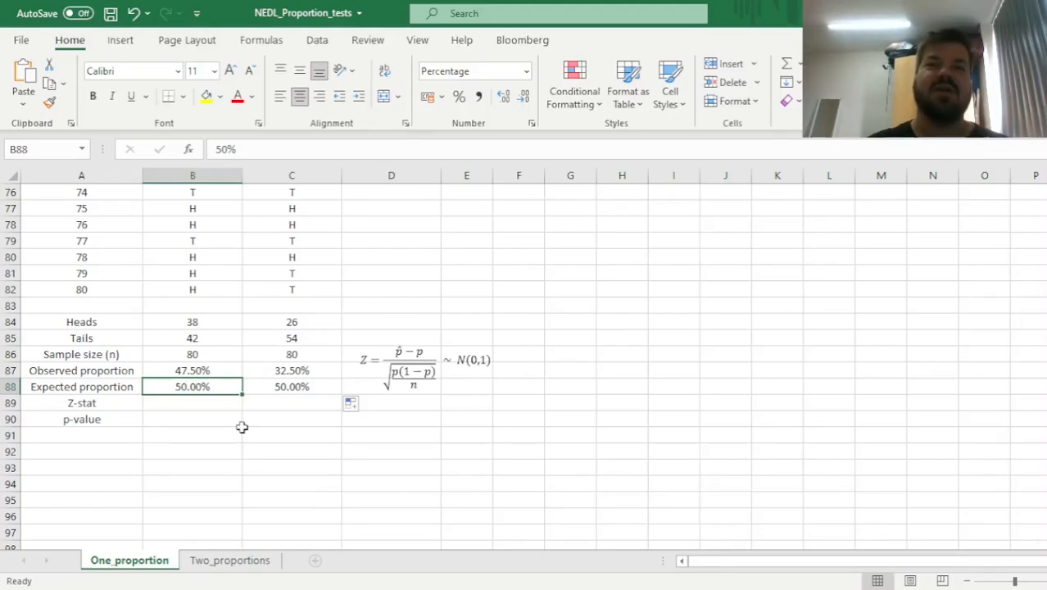
{"action": "mouse_move", "coordinate": [425, 453]}
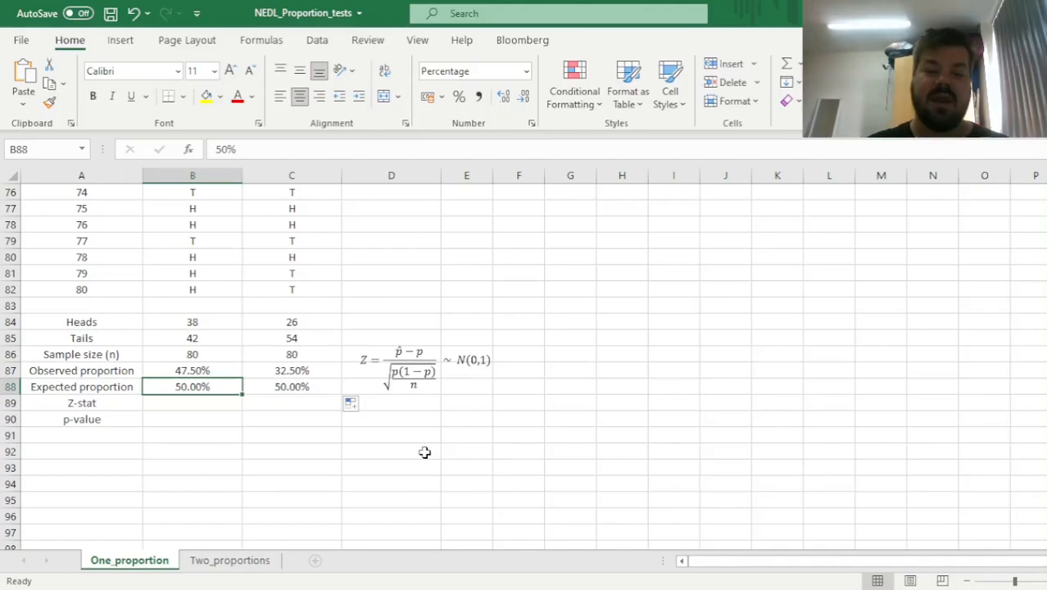
{"action": "mouse_move", "coordinate": [439, 406]}
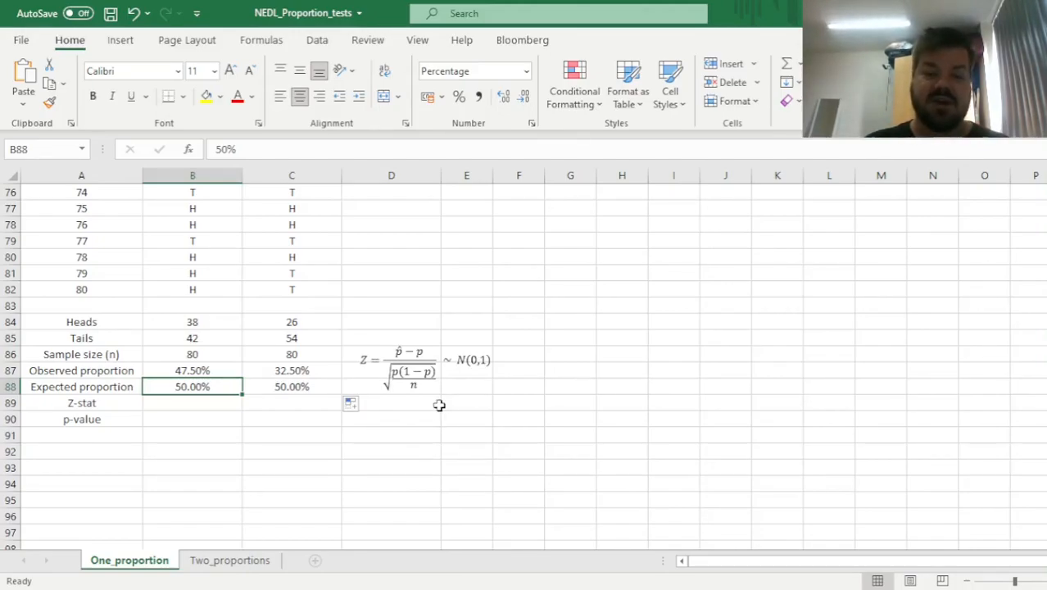
{"action": "mouse_move", "coordinate": [393, 418]}
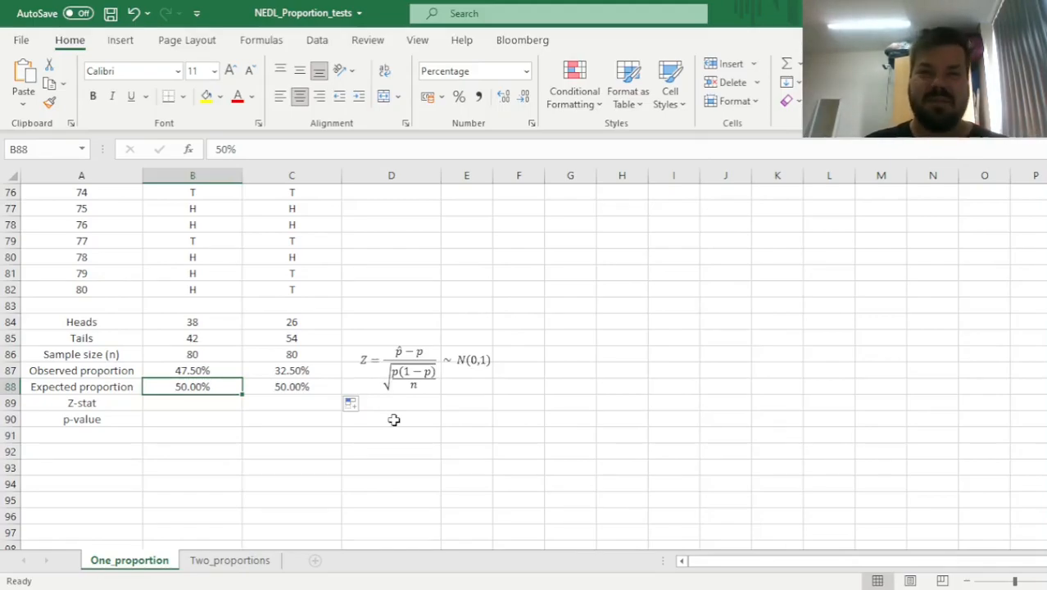
{"action": "mouse_move", "coordinate": [408, 450]}
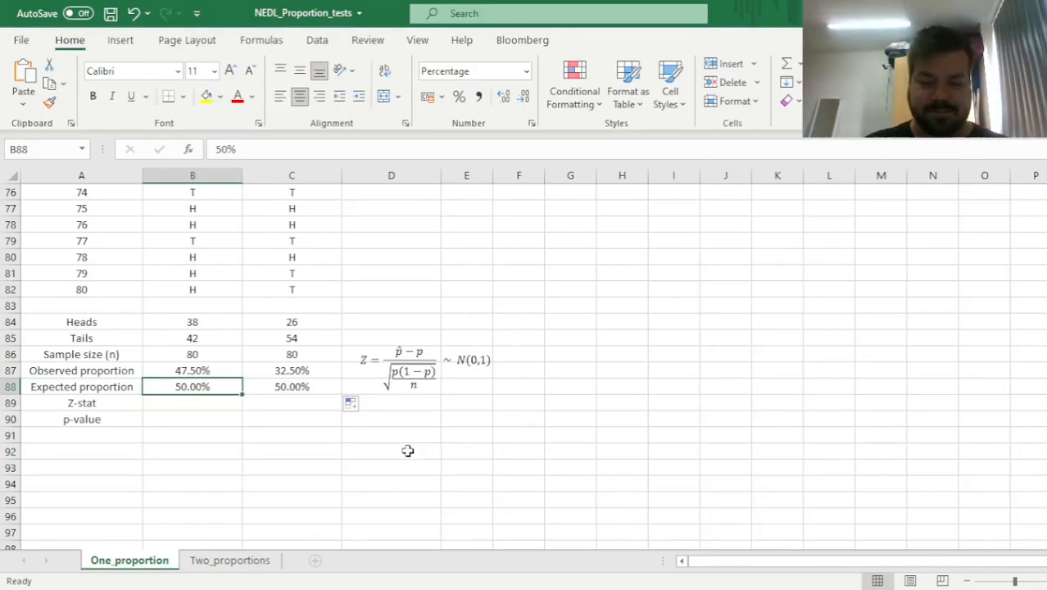
{"action": "mouse_move", "coordinate": [428, 468]}
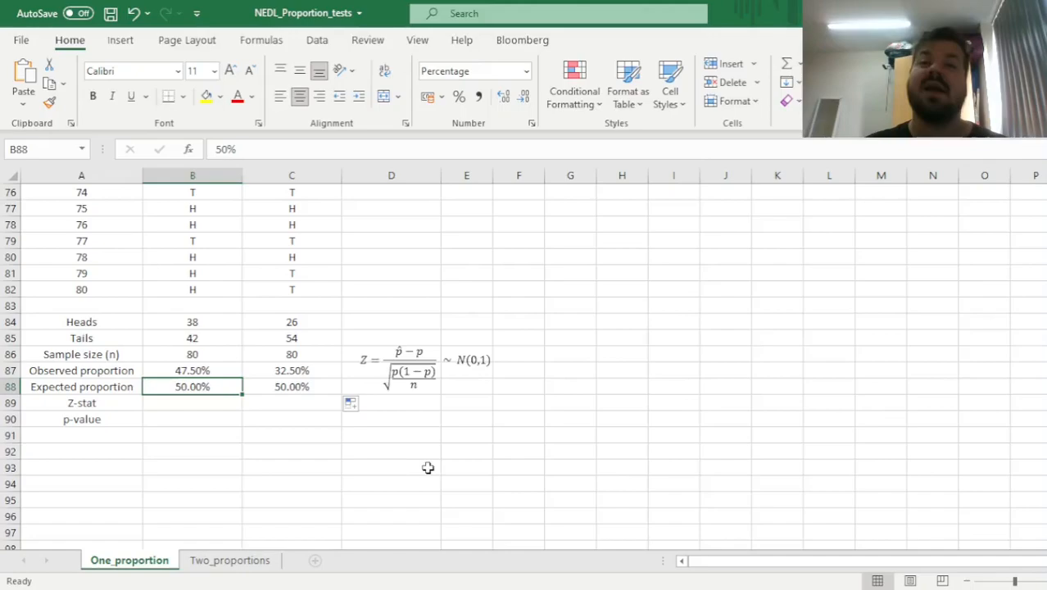
{"action": "mouse_move", "coordinate": [404, 426]}
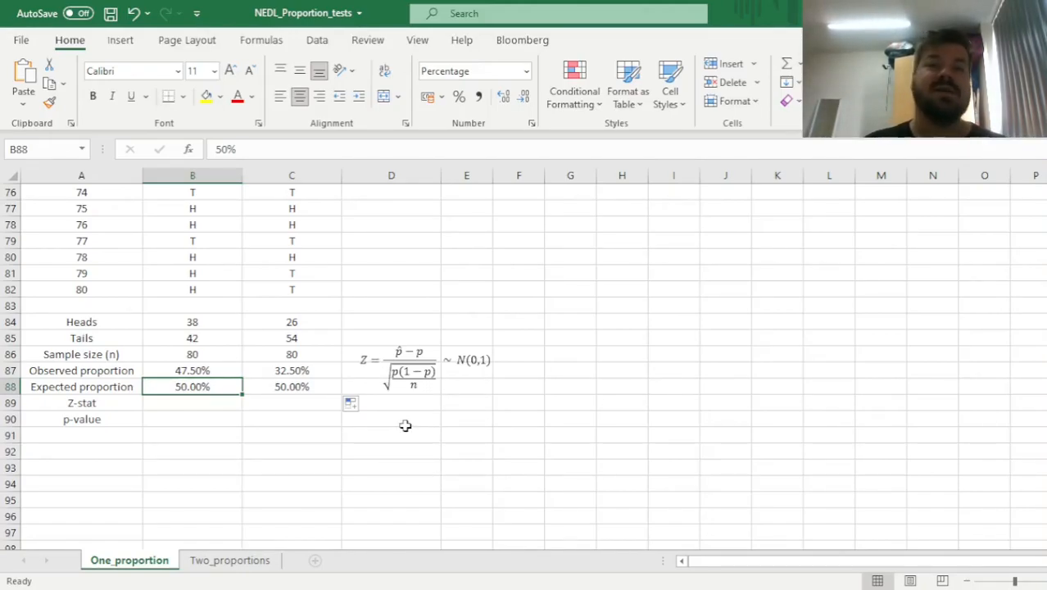
{"action": "mouse_move", "coordinate": [408, 442]}
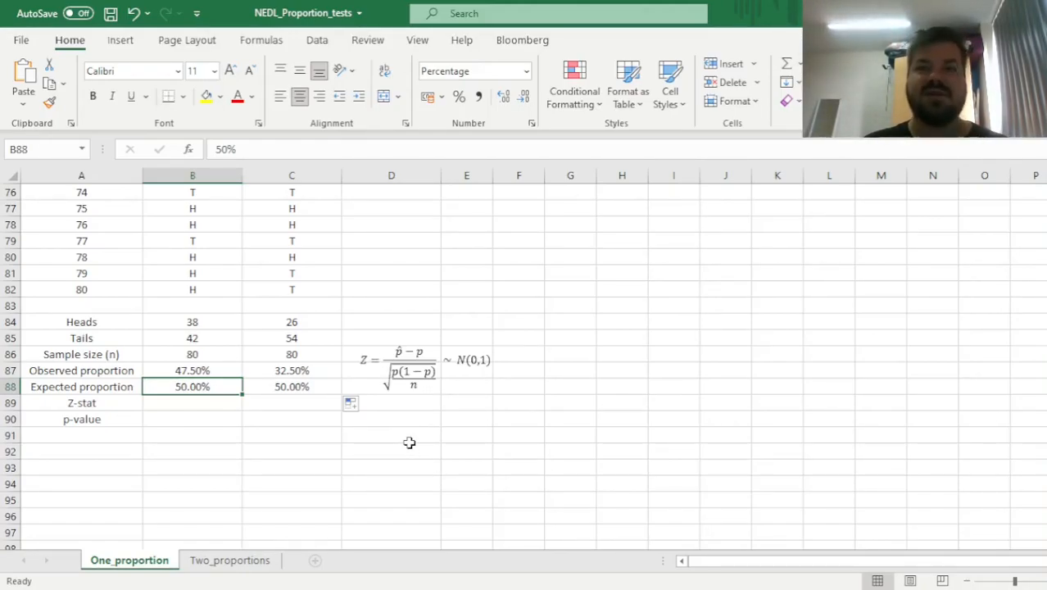
{"action": "mouse_move", "coordinate": [412, 442]}
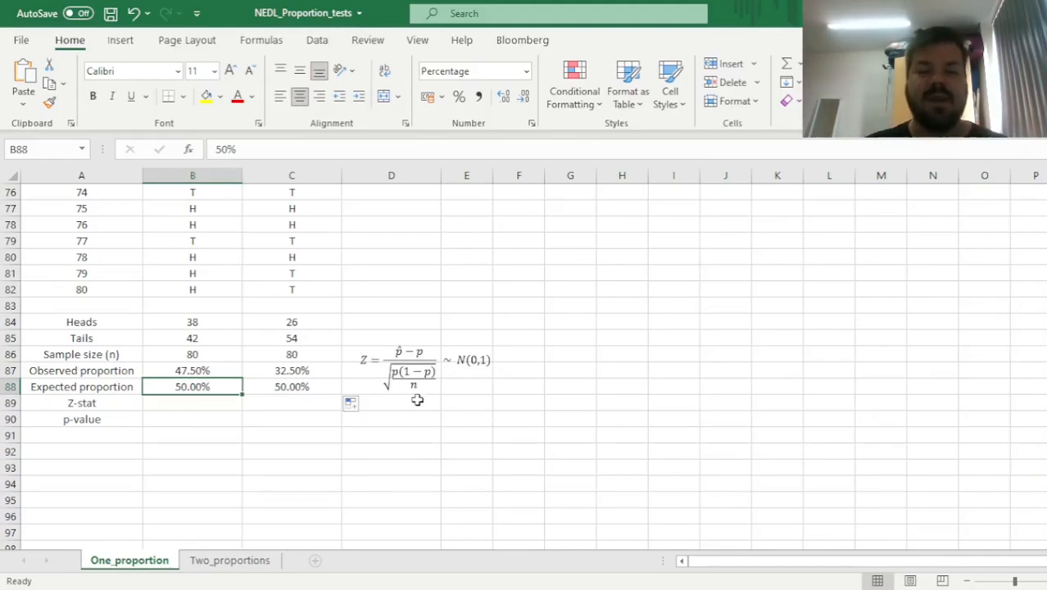
{"action": "mouse_move", "coordinate": [372, 318]}
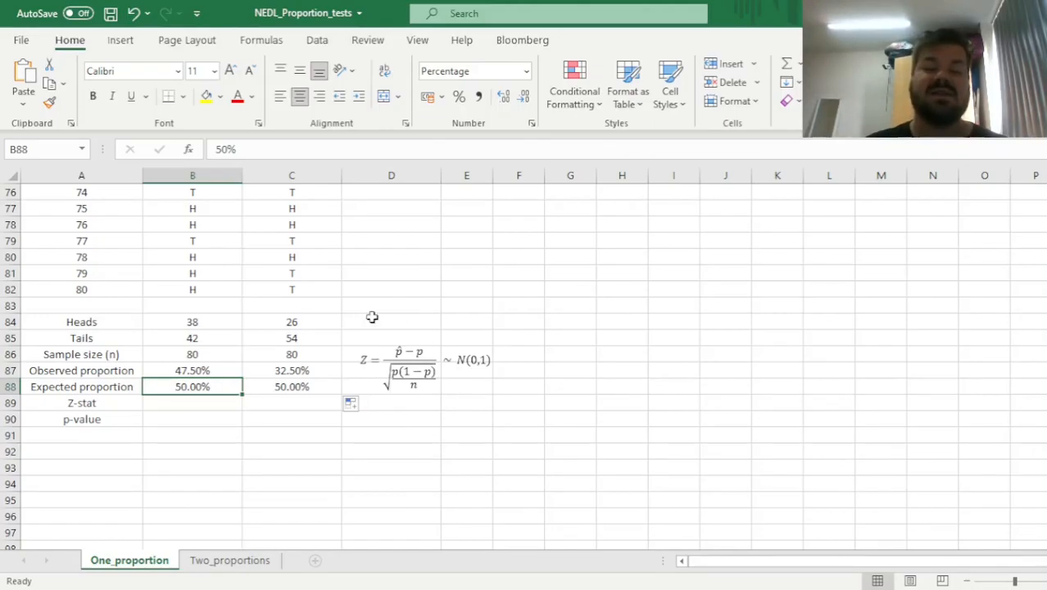
{"action": "mouse_move", "coordinate": [304, 426]}
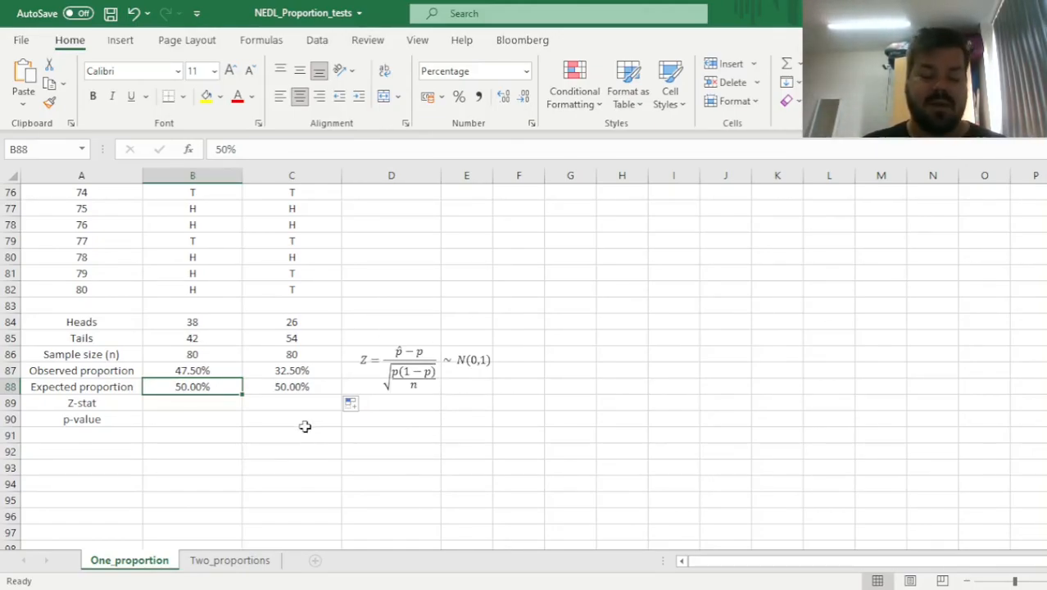
{"action": "mouse_move", "coordinate": [374, 375]}
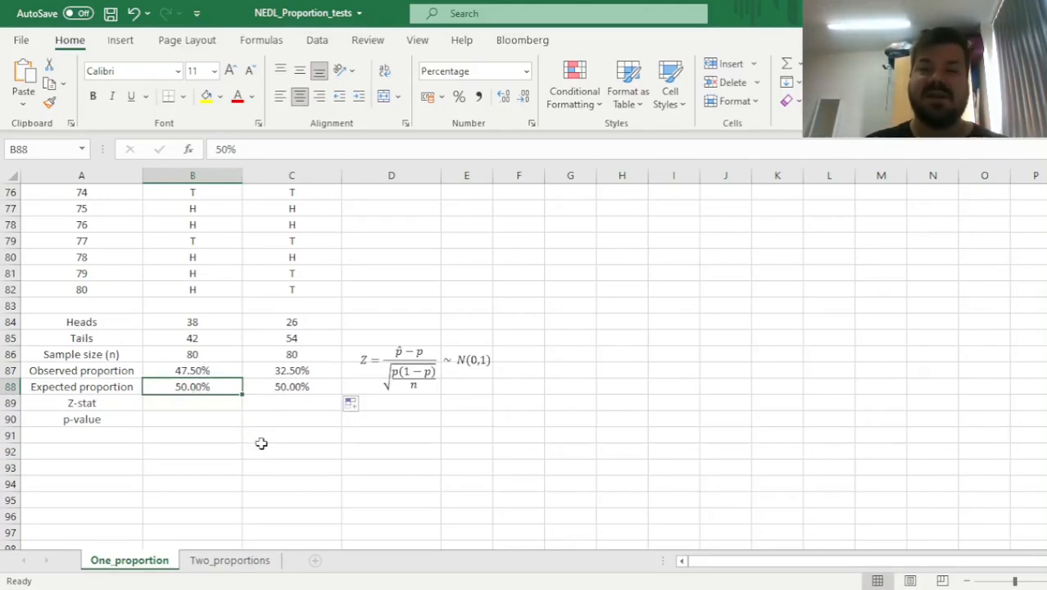
{"action": "mouse_move", "coordinate": [416, 490]}
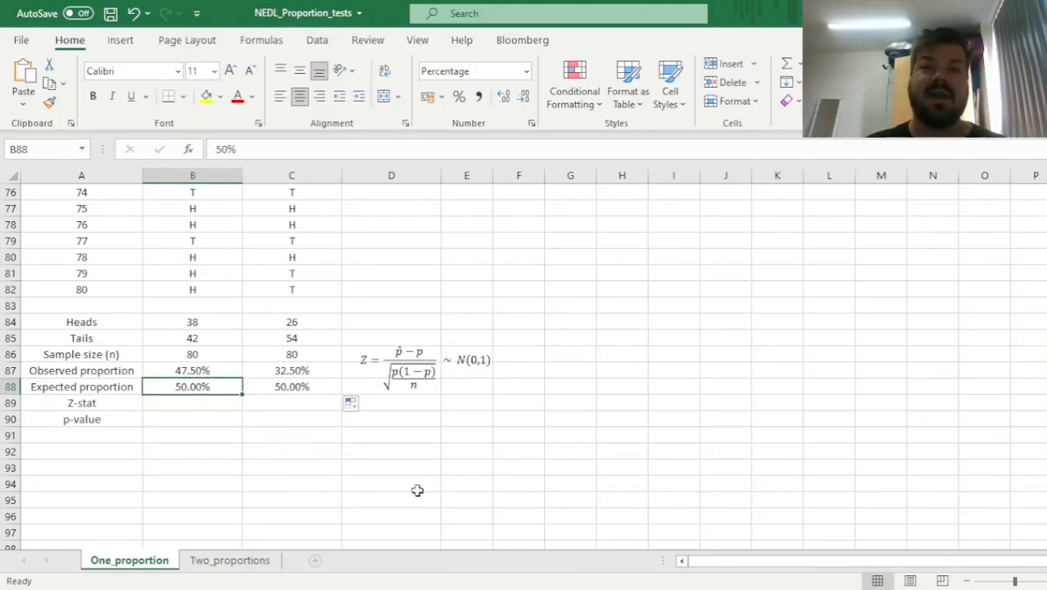
{"action": "mouse_move", "coordinate": [422, 469]}
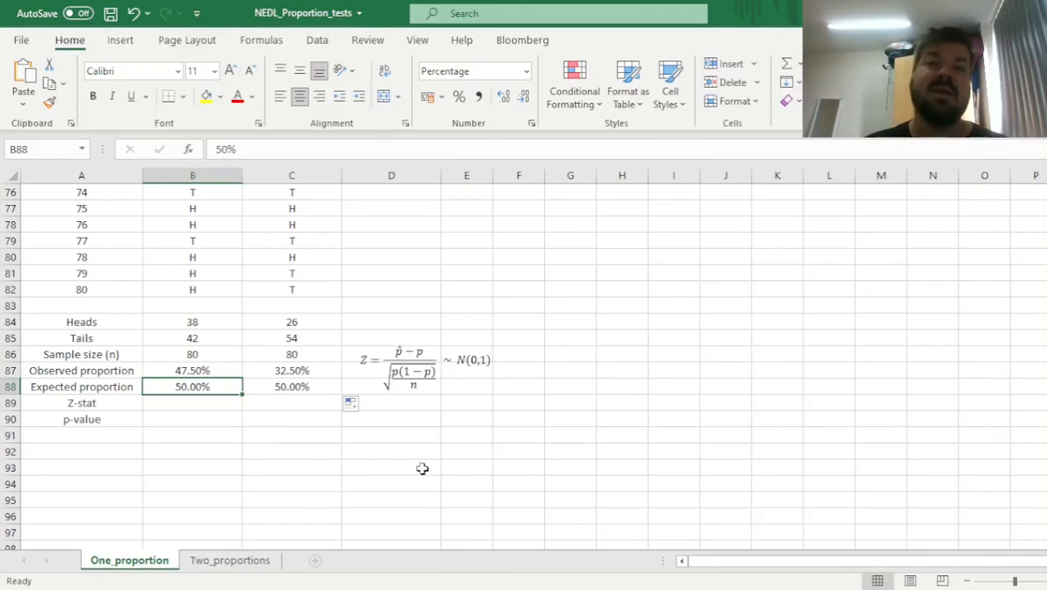
{"action": "mouse_move", "coordinate": [459, 468]}
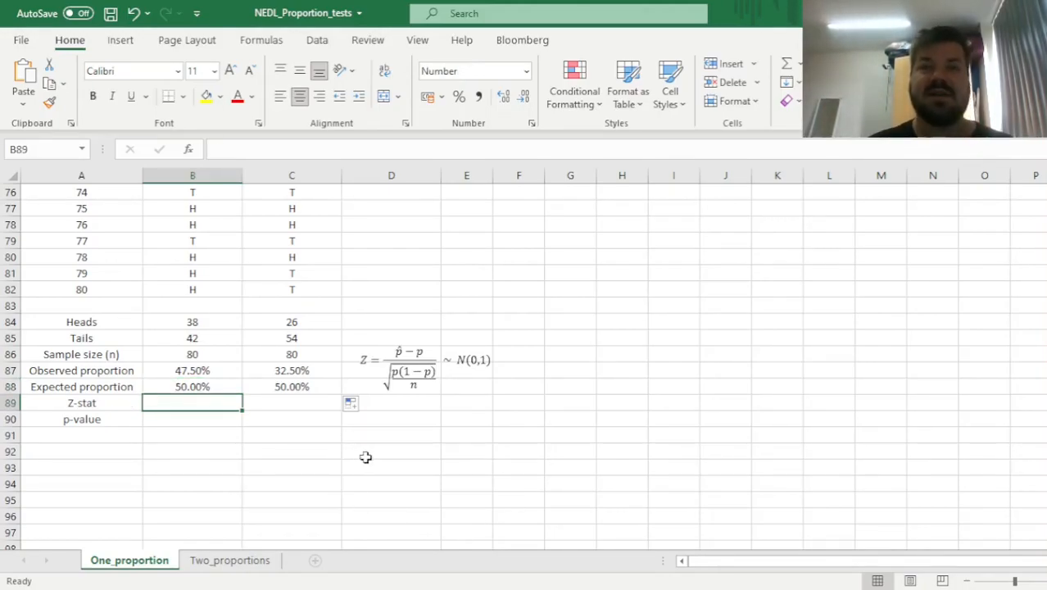
{"action": "mouse_move", "coordinate": [368, 452]}
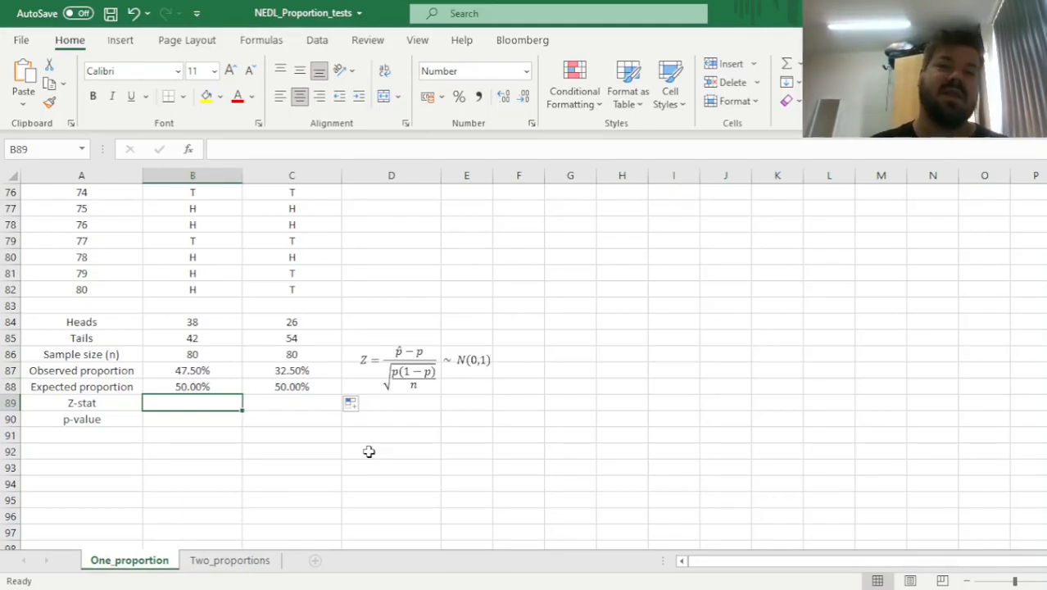
Build the Z-stat formula (observed−expected)/SQRT(p(1−p)/n) for the first coin
{"action": "type", "text": "="}
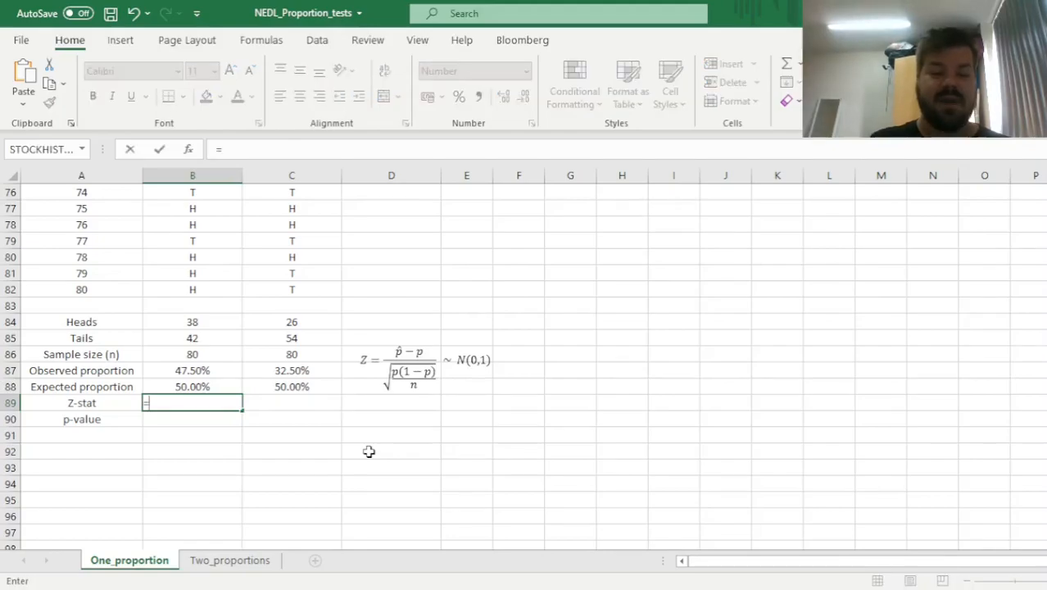
{"action": "type", "text": "(B87-B88"}
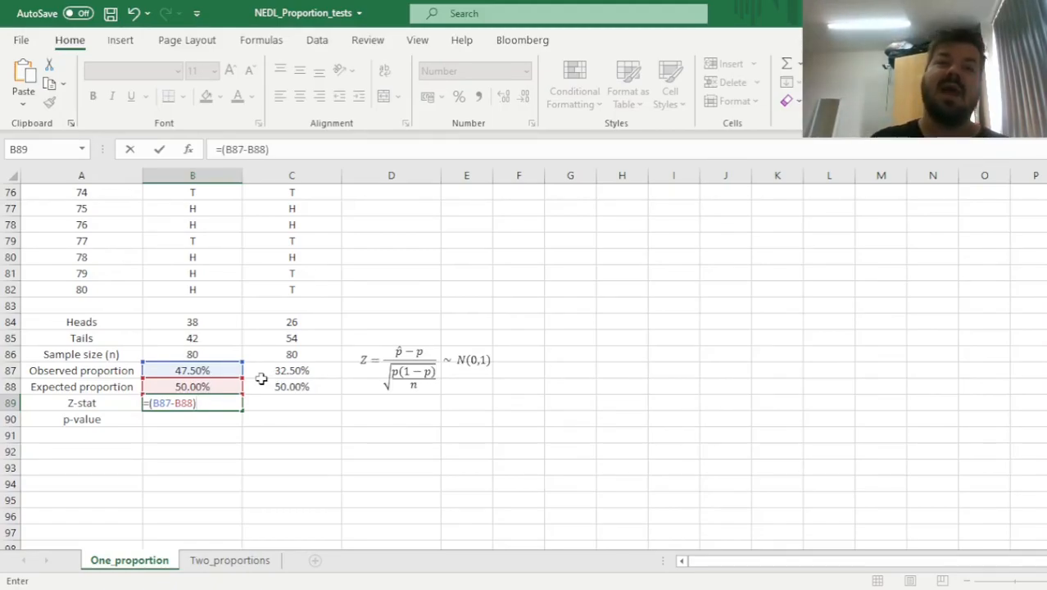
{"action": "type", "text": "/SQRT(B88"}
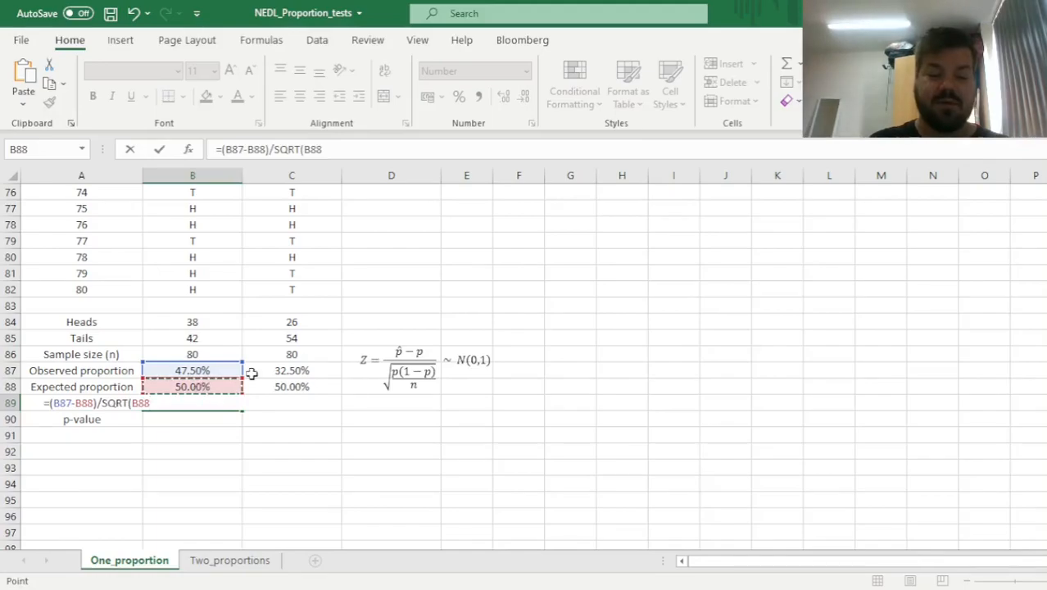
{"action": "type", "text": "*(1-"}
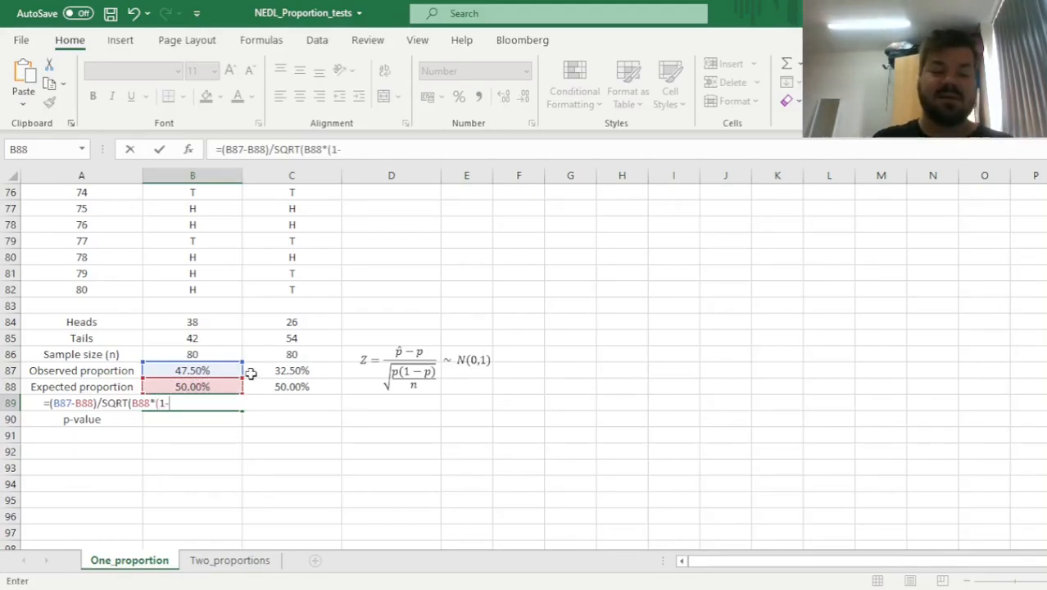
{"action": "left_click", "coordinate": [192, 387]}
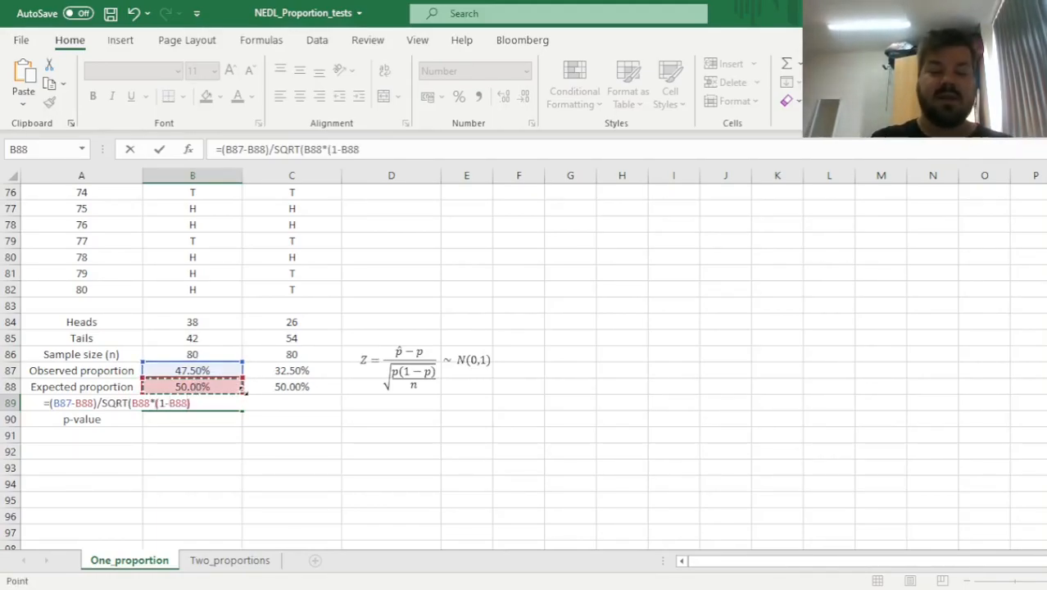
{"action": "left_click", "coordinate": [192, 354]}
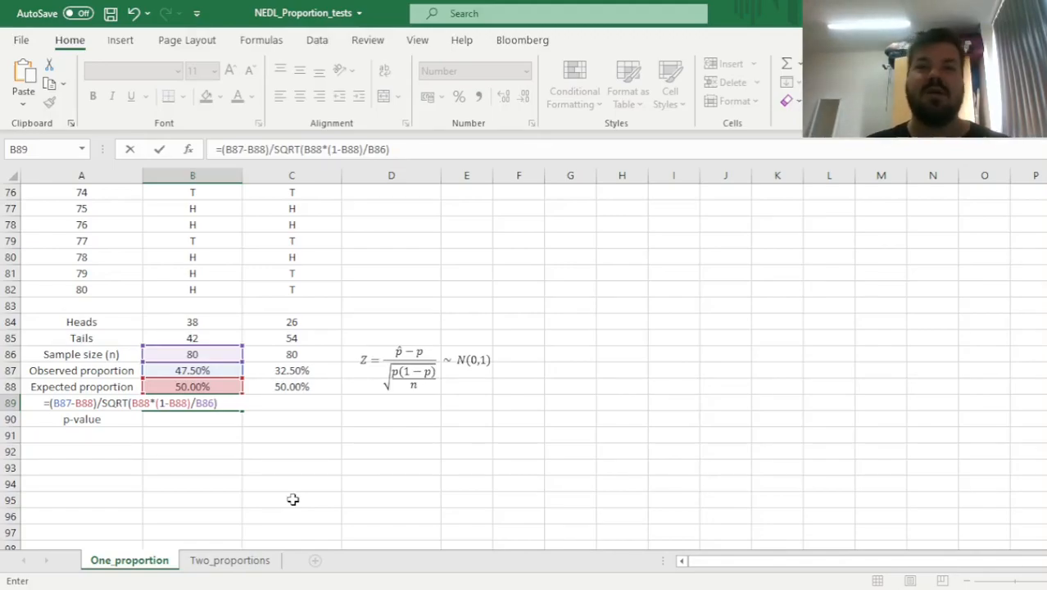
{"action": "mouse_move", "coordinate": [396, 392]}
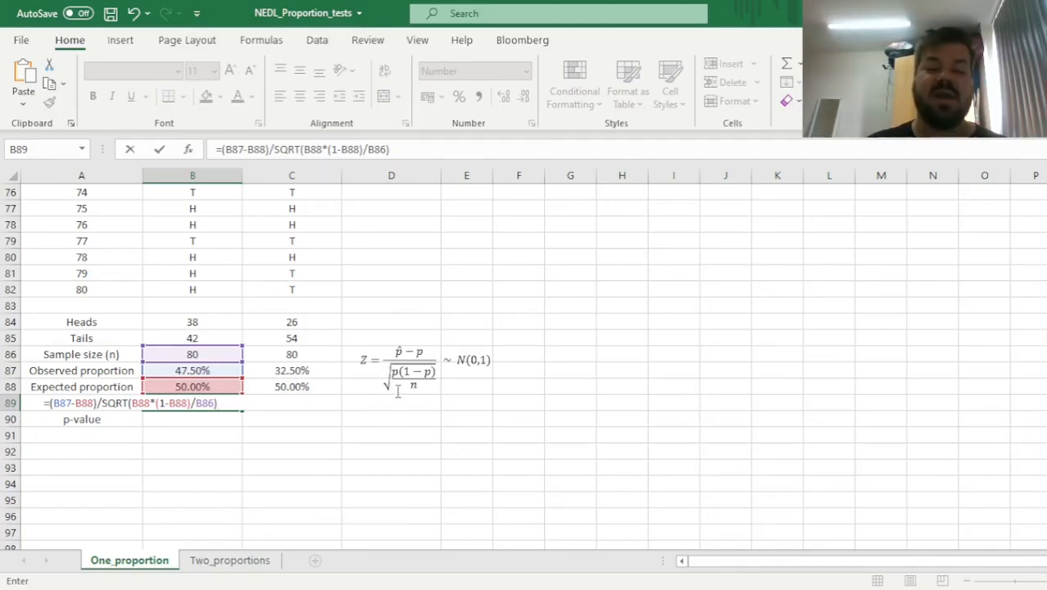
{"action": "mouse_move", "coordinate": [347, 397]}
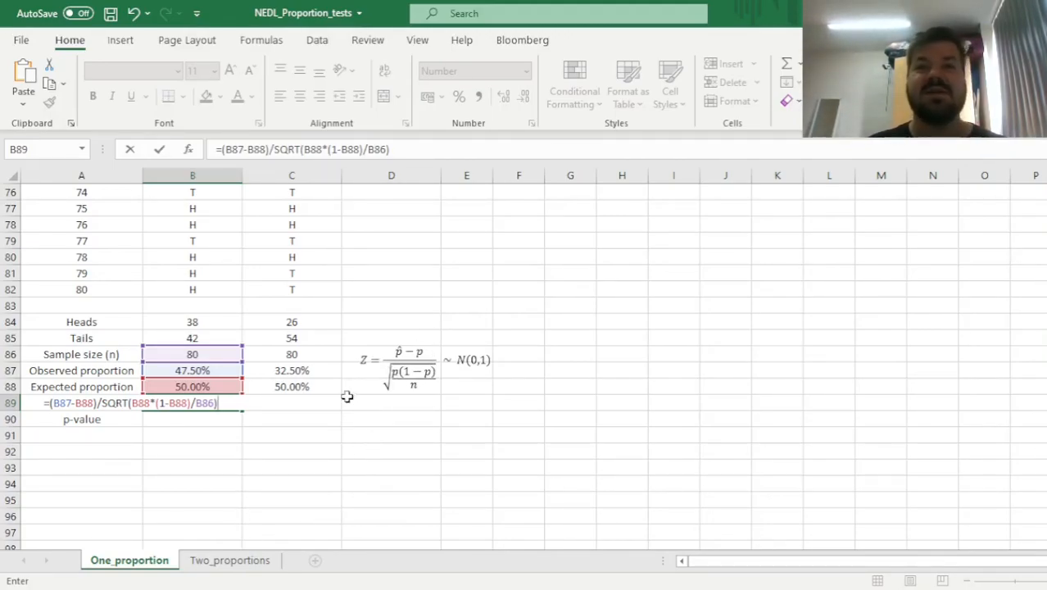
{"action": "mouse_move", "coordinate": [55, 473]}
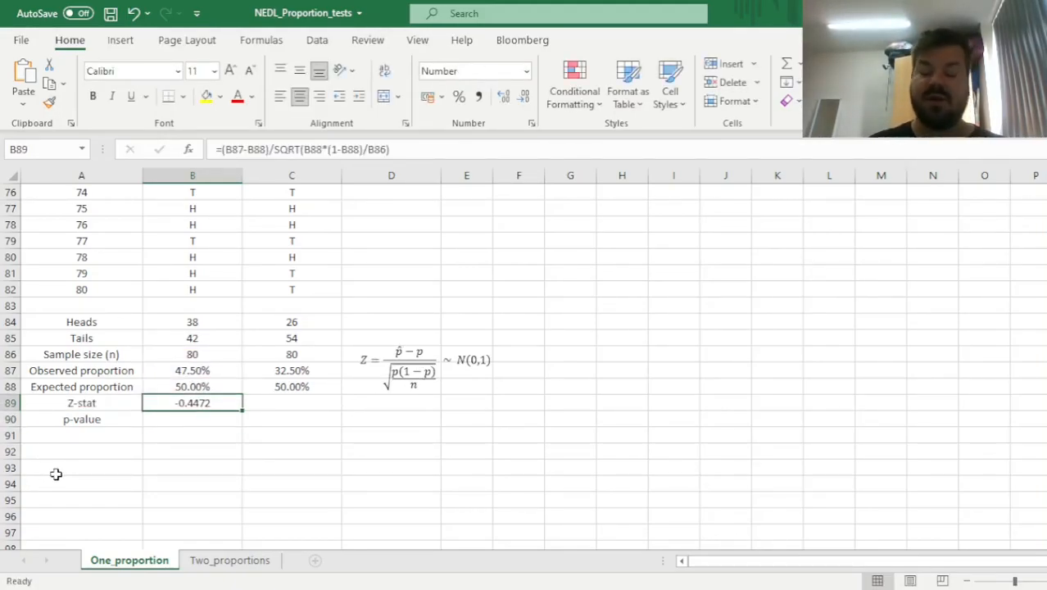
{"action": "mouse_move", "coordinate": [79, 474]}
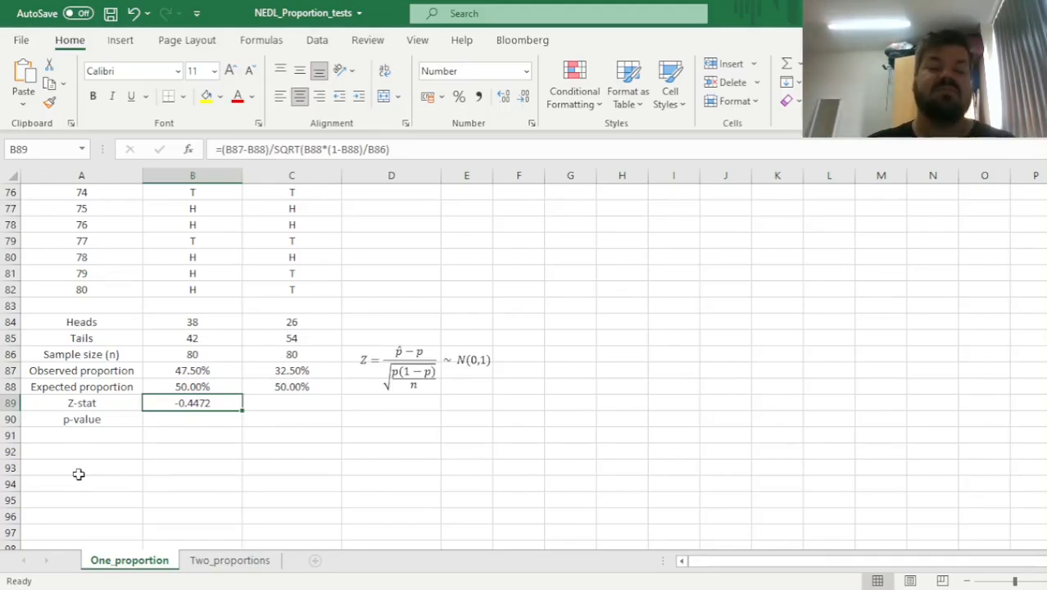
{"action": "mouse_move", "coordinate": [351, 469]}
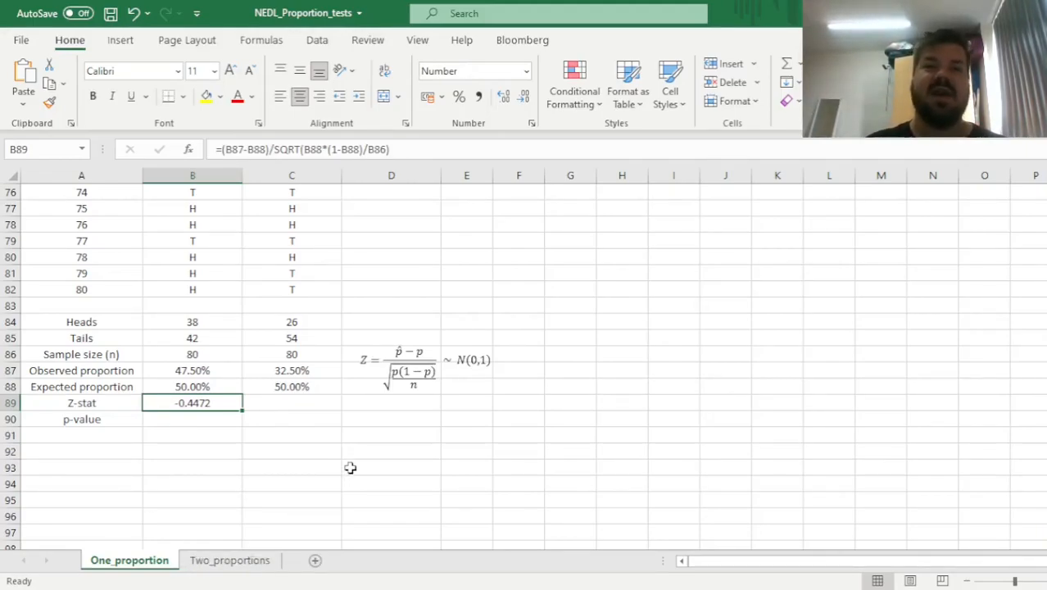
{"action": "mouse_move", "coordinate": [342, 443]}
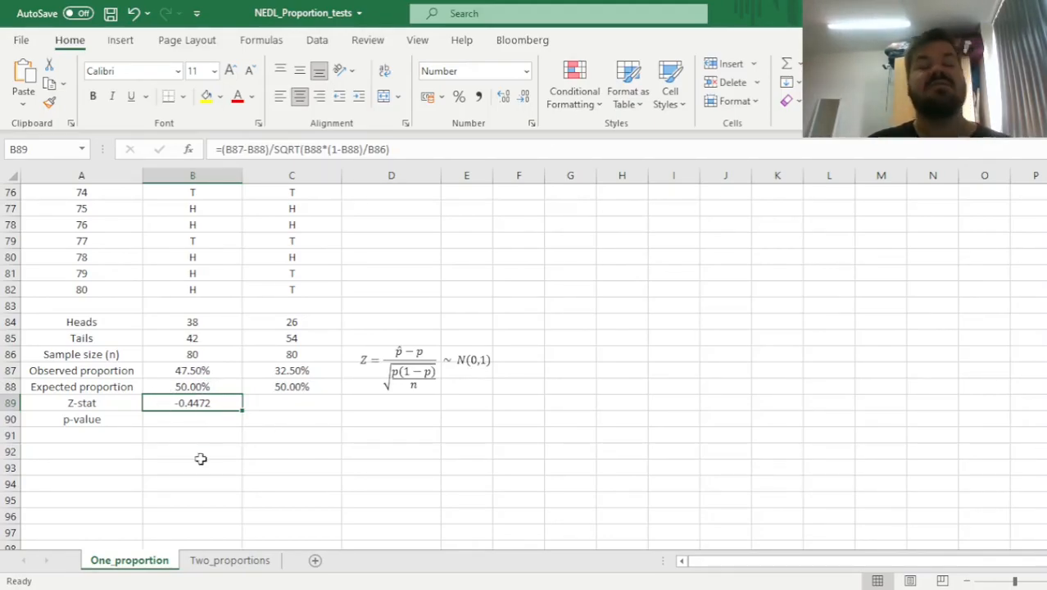
{"action": "mouse_move", "coordinate": [161, 484]}
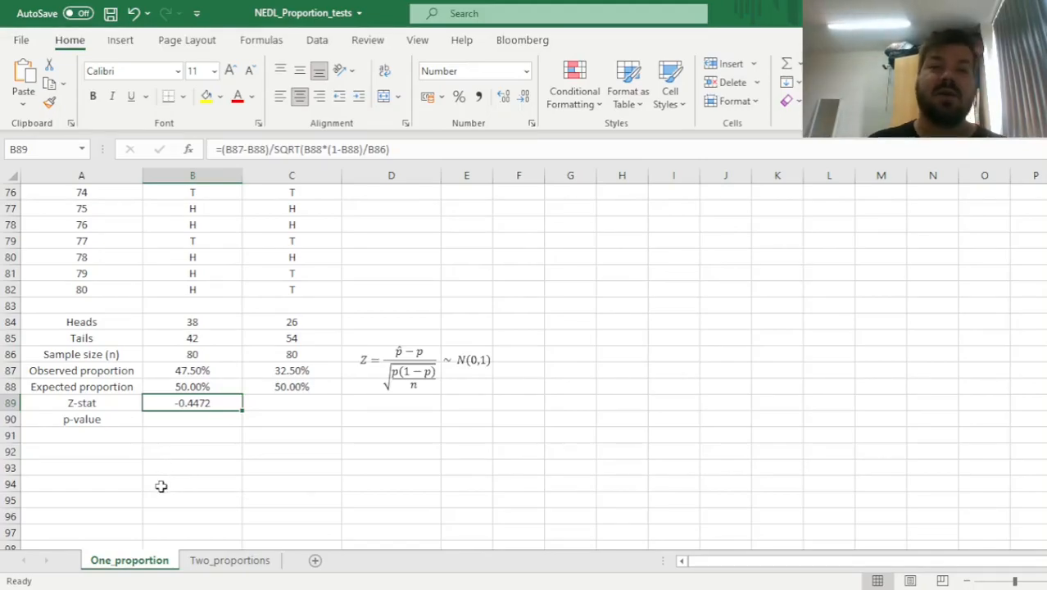
{"action": "mouse_move", "coordinate": [236, 457]}
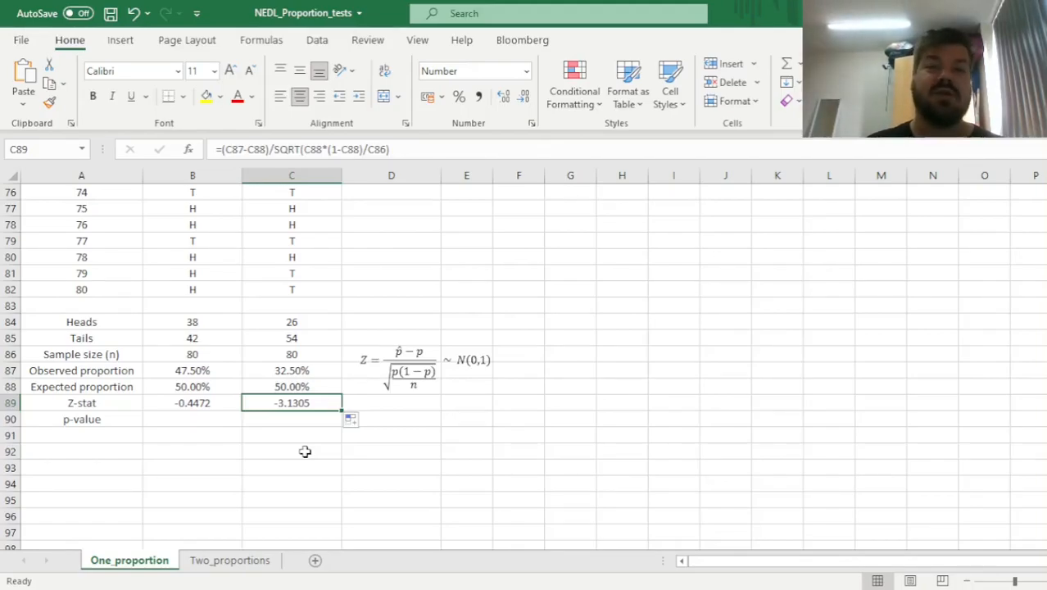
Review the second coin's values and move to the first coin's empty p-value cell
{"action": "left_click", "coordinate": [292, 370]}
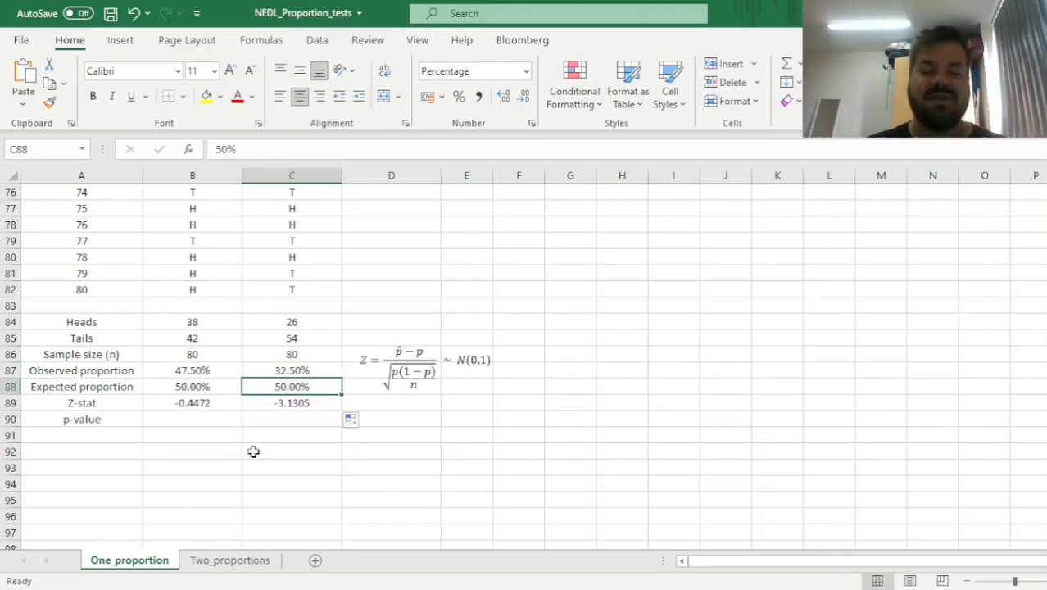
{"action": "left_click", "coordinate": [191, 419]}
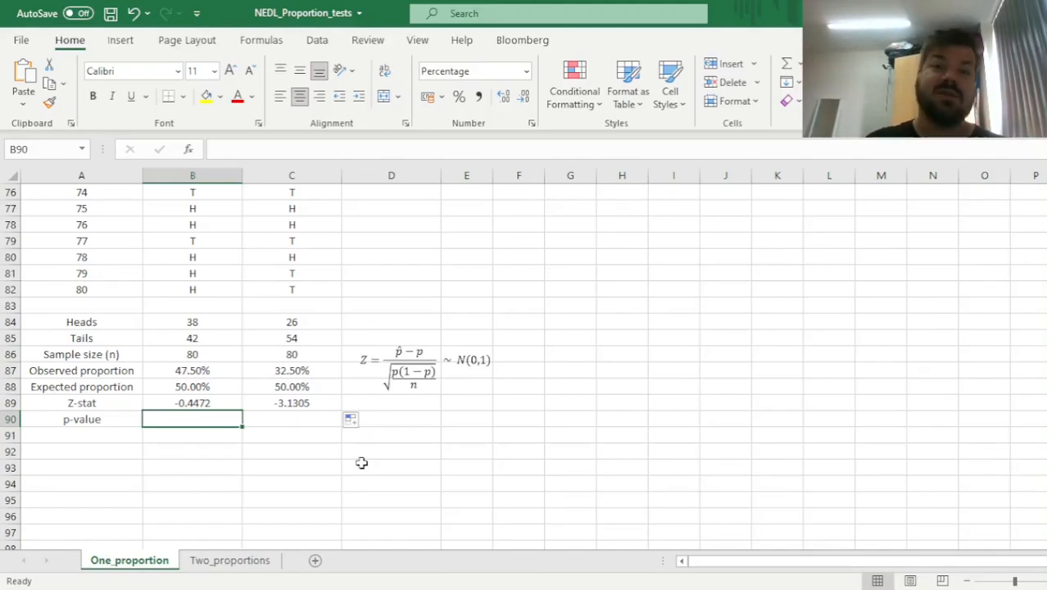
Enter =2*(1-NORM.S.DIST(ABS(Z),1)) for the first coin's two-sided p-value, 65.47%
{"action": "type", "text": "="}
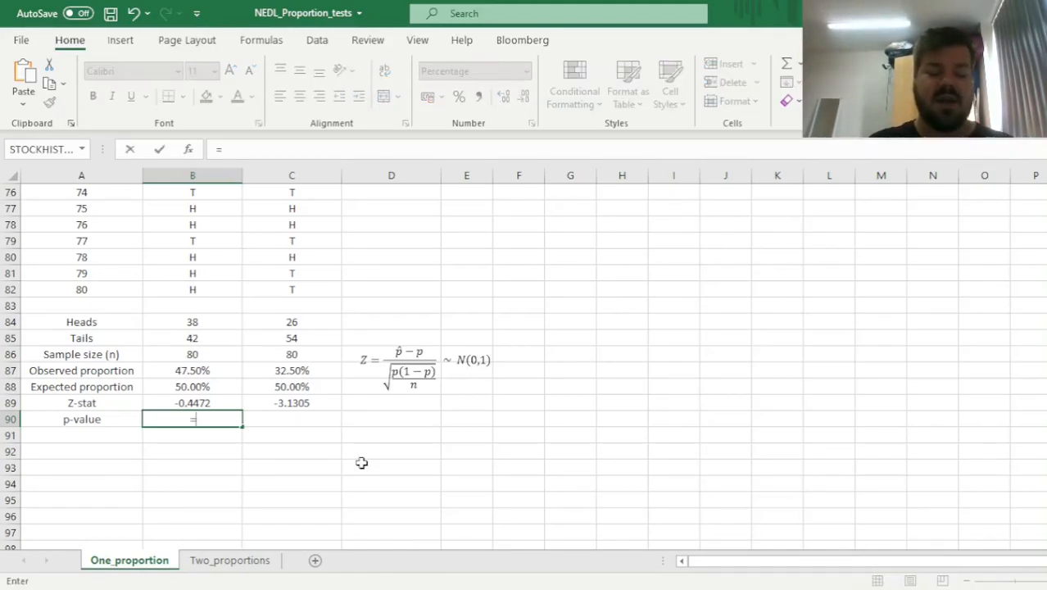
{"action": "type", "text": "=2*(1"}
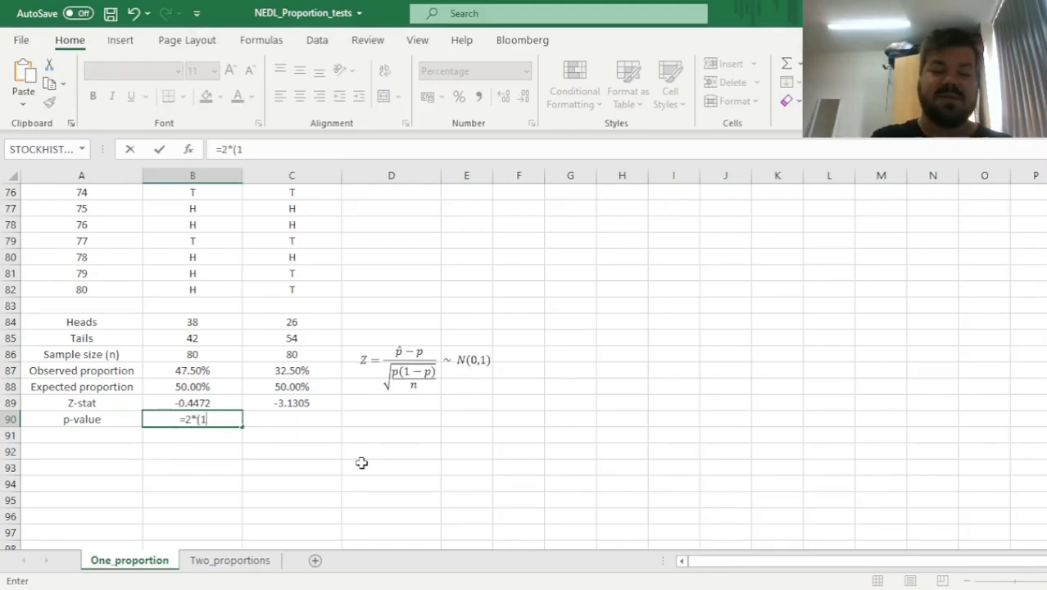
{"action": "type", "text": "- NORM.S.DIST("}
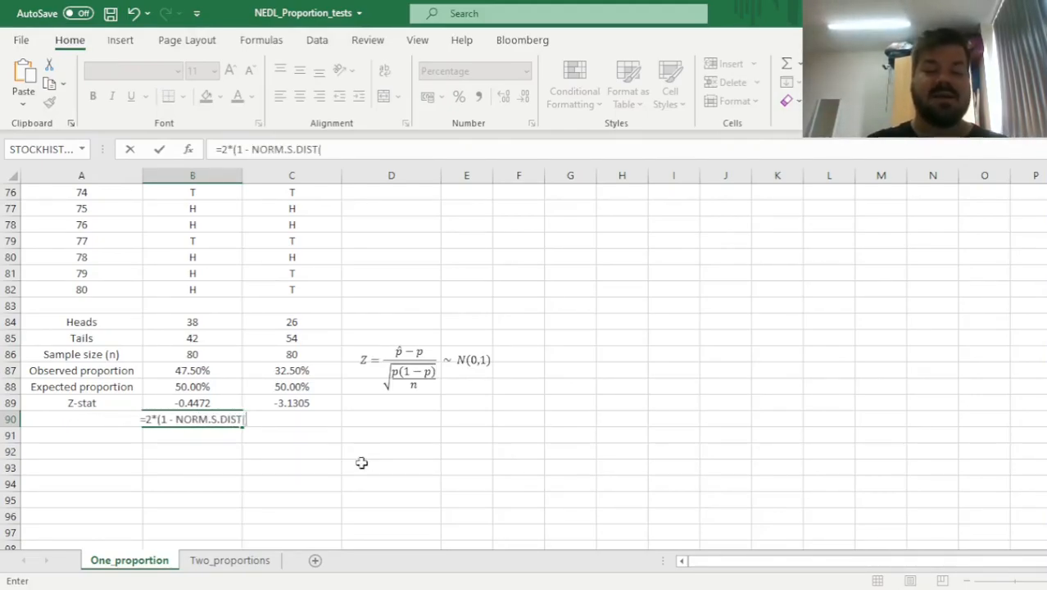
{"action": "type", "text": "ABS(*"}
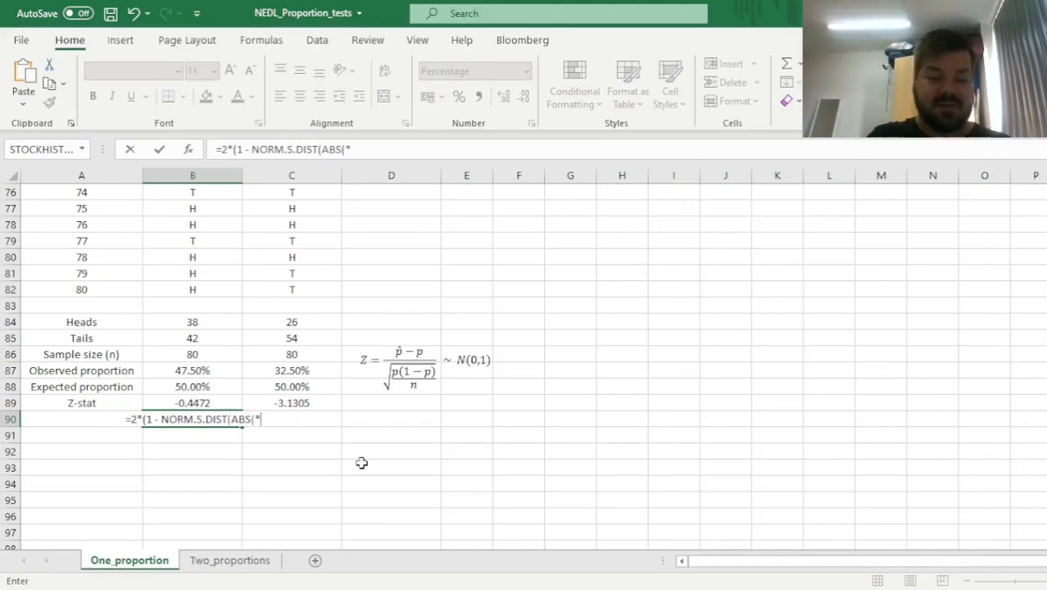
{"action": "left_click", "coordinate": [193, 403]}
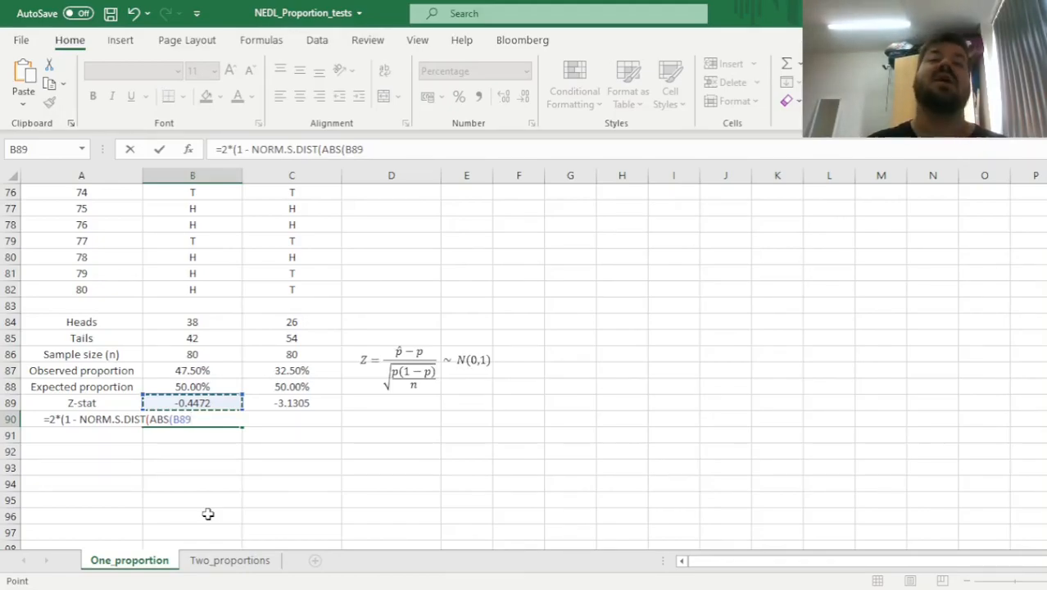
{"action": "type", "text": "),"}
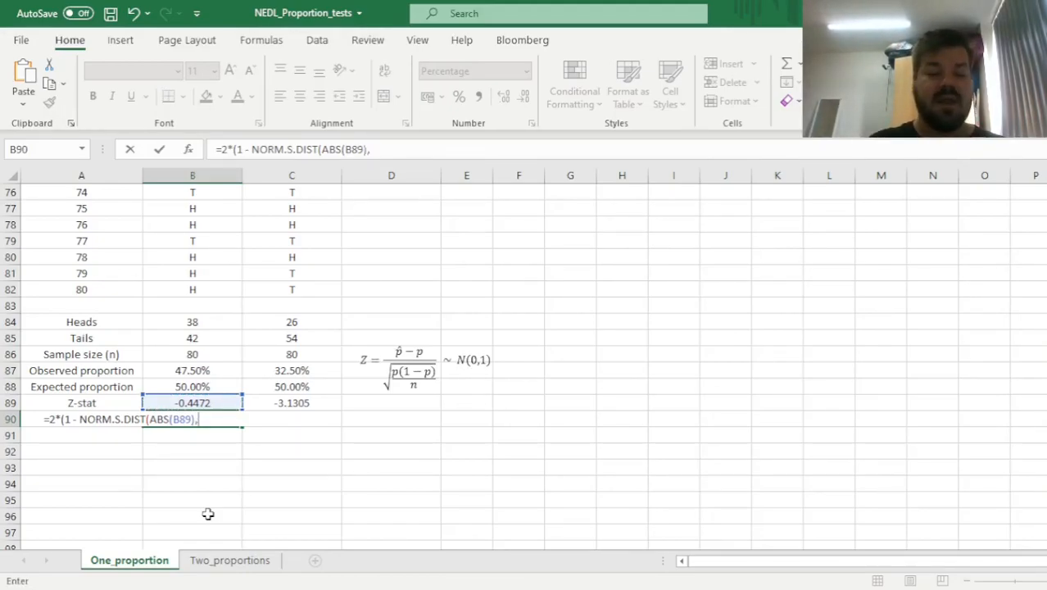
{"action": "type", "text": "1"}
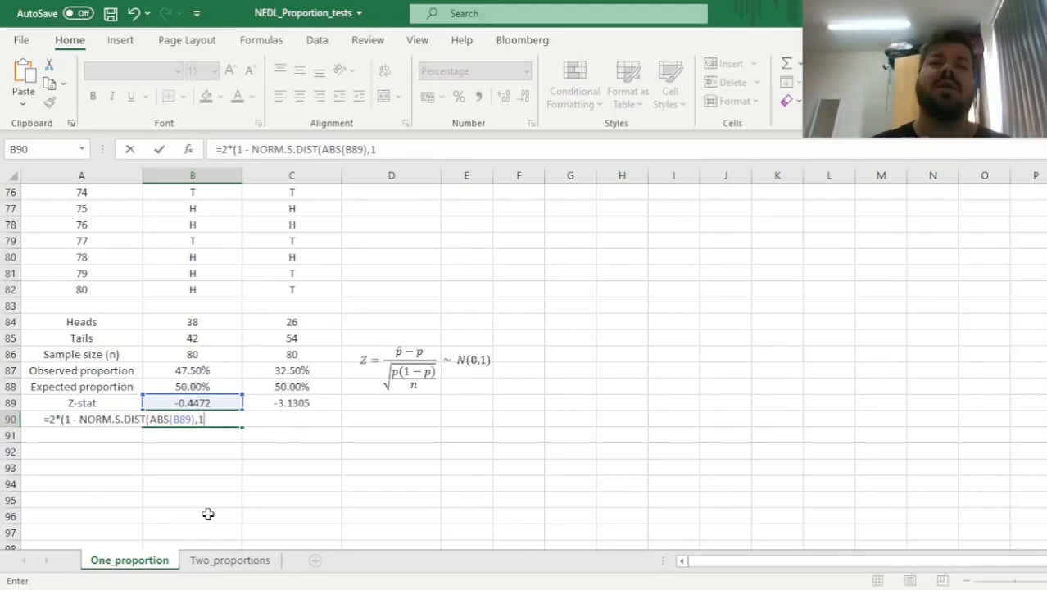
{"action": "type", "text": "))"}
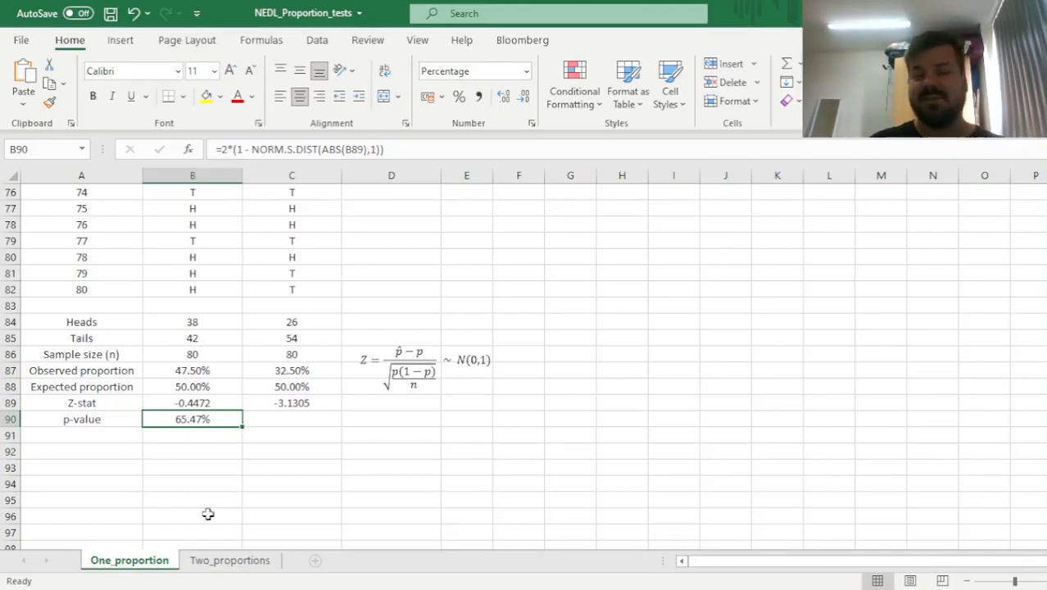
{"action": "mouse_move", "coordinate": [184, 478]}
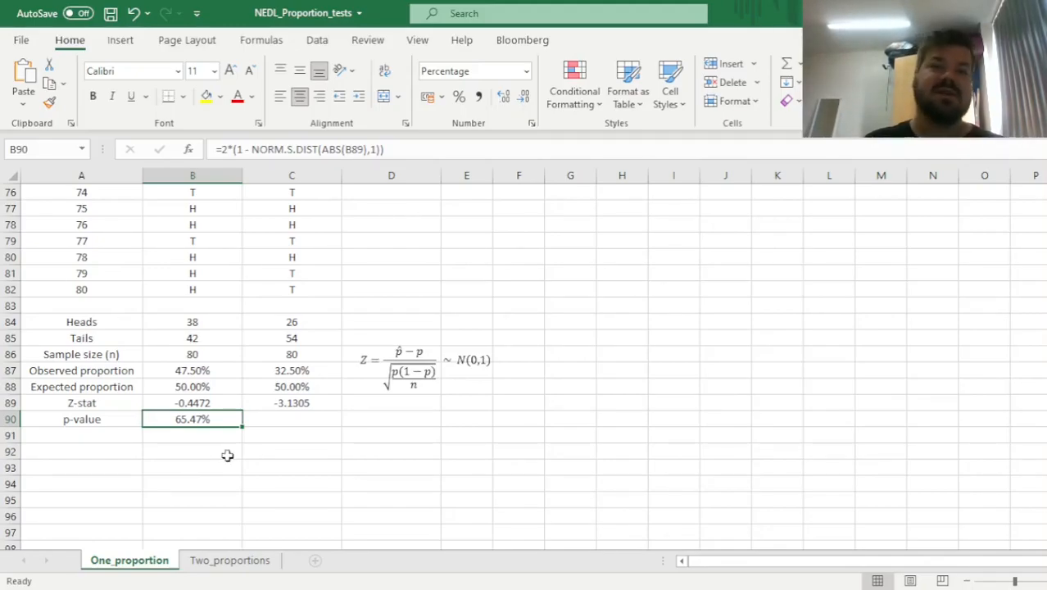
{"action": "mouse_move", "coordinate": [328, 514]}
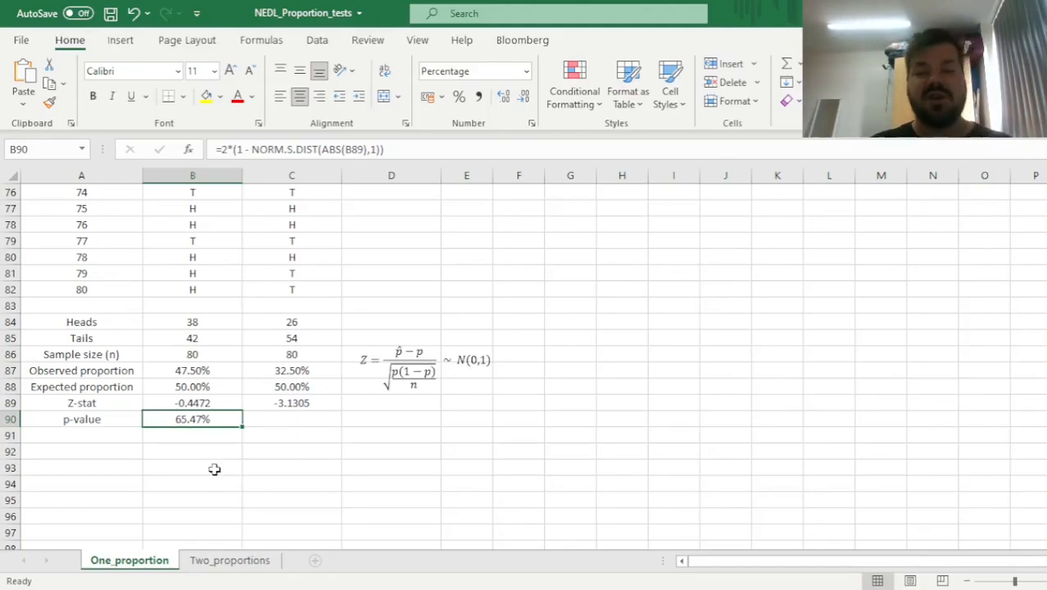
{"action": "mouse_move", "coordinate": [236, 445]}
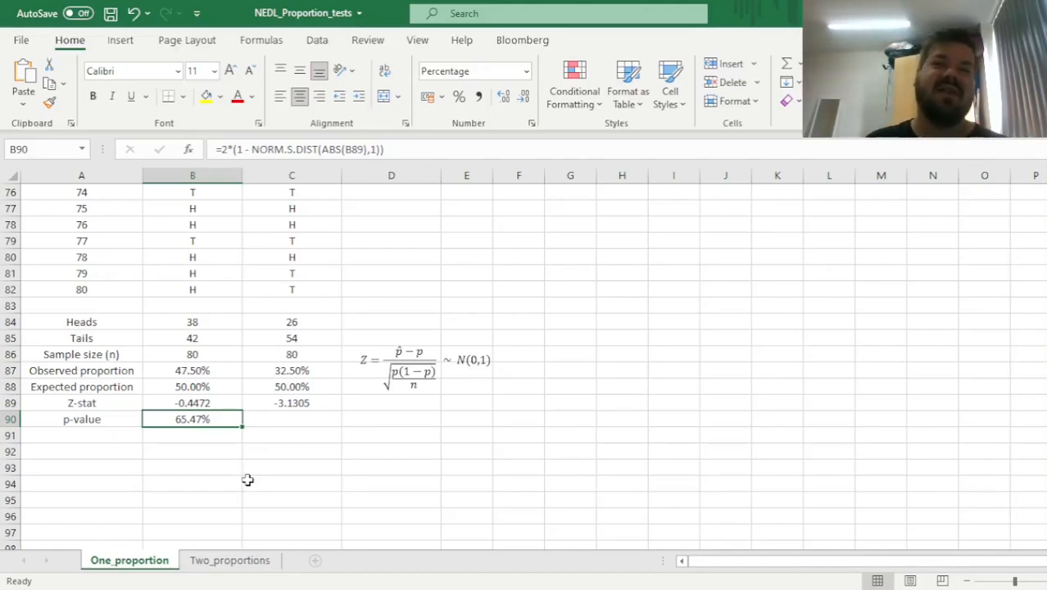
{"action": "mouse_move", "coordinate": [243, 429]}
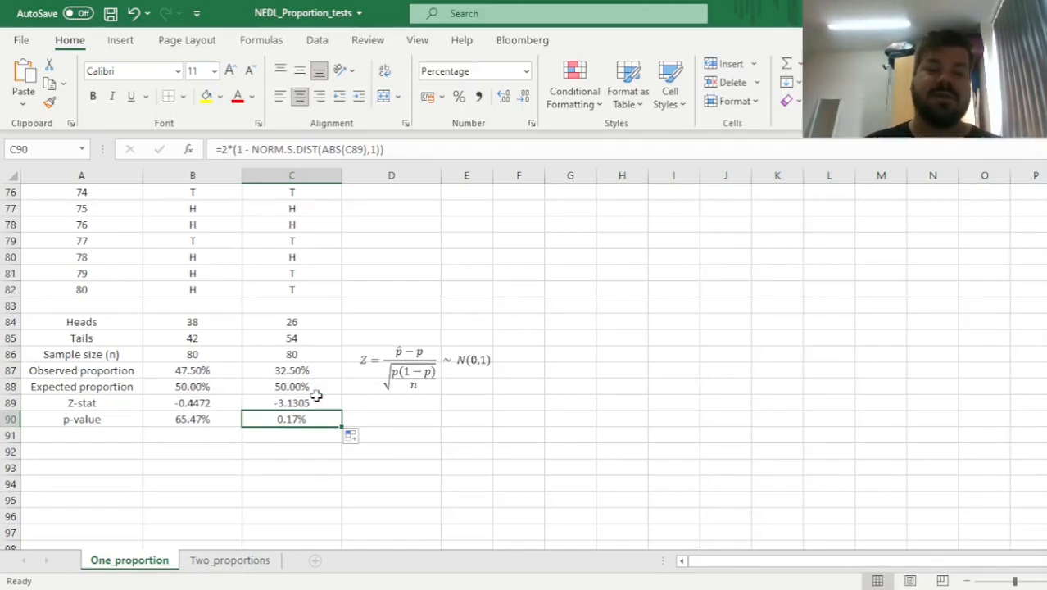
{"action": "mouse_move", "coordinate": [390, 534]}
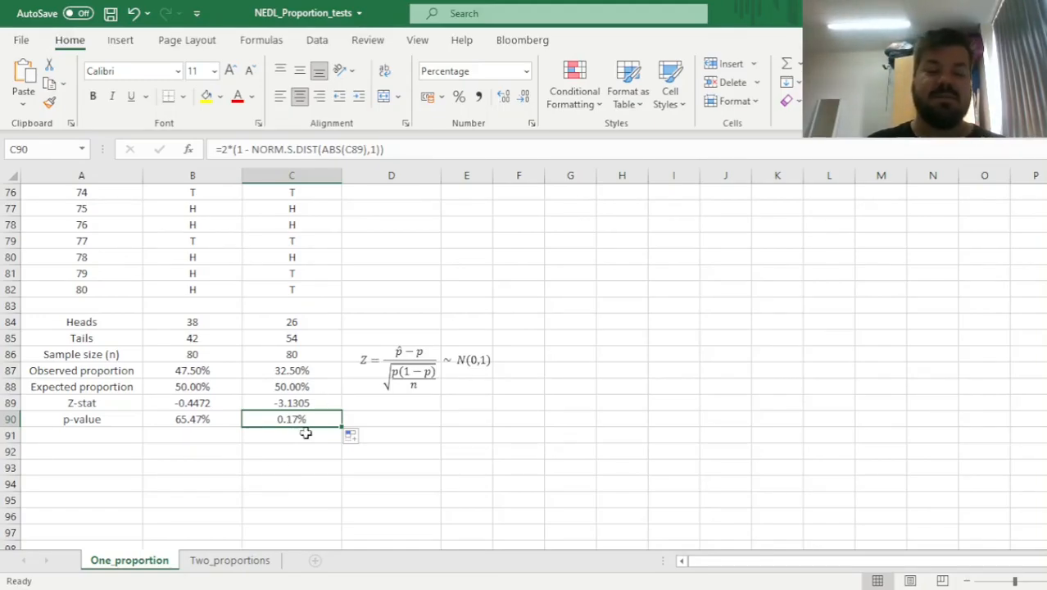
Check the second coin's Z-stat and p-value (0.17%) and highlight its column
{"action": "left_click", "coordinate": [291, 403]}
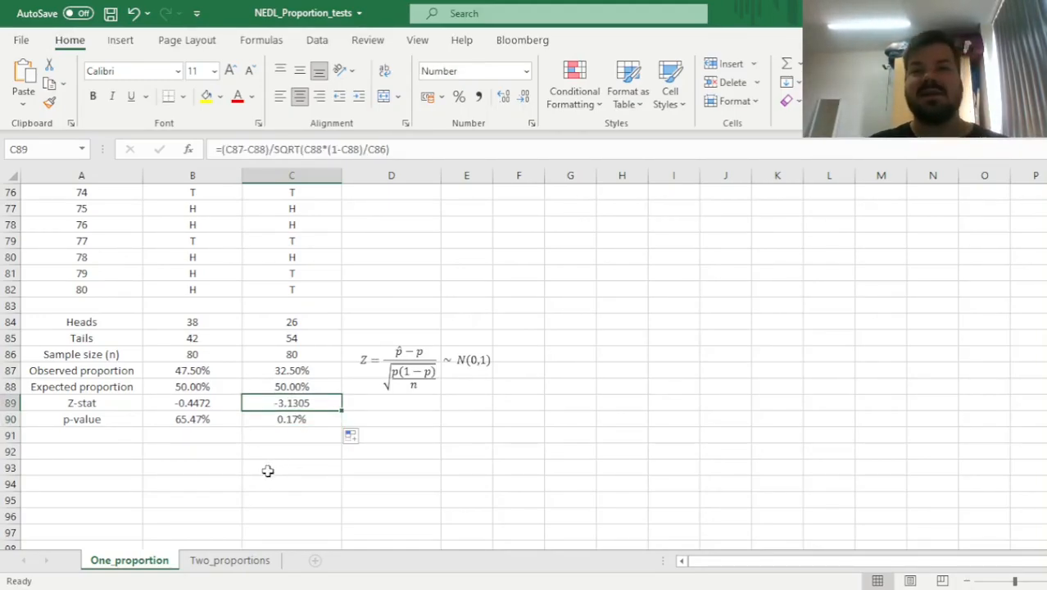
{"action": "left_click", "coordinate": [292, 419]}
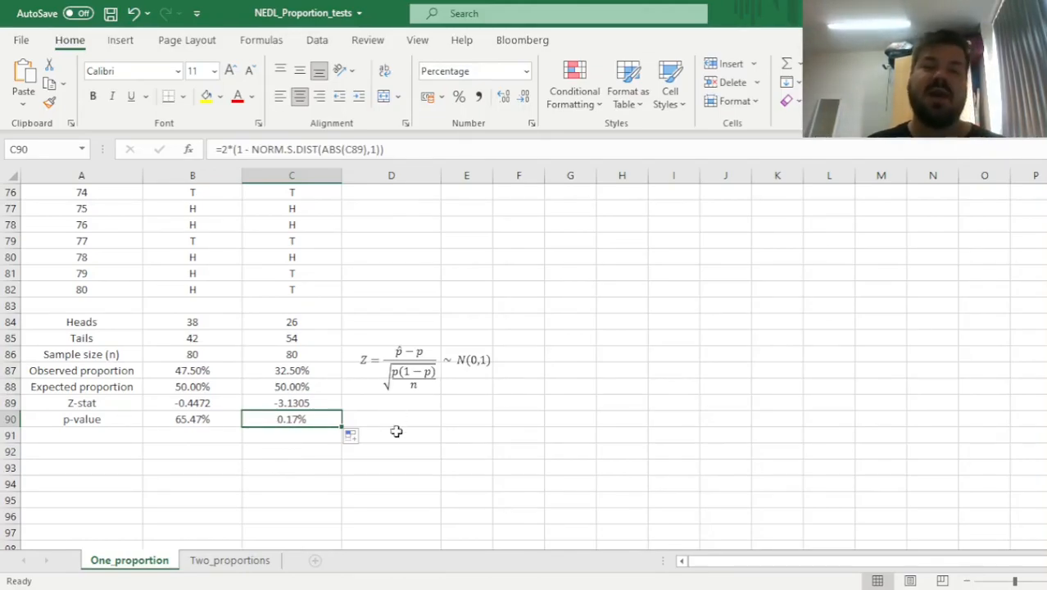
{"action": "mouse_move", "coordinate": [344, 475]}
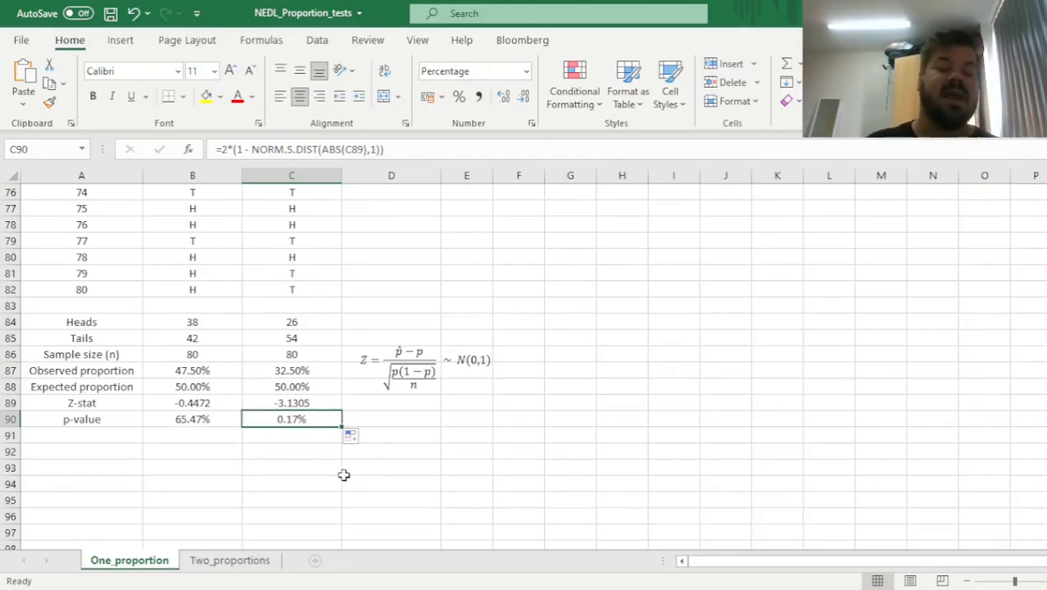
{"action": "mouse_move", "coordinate": [308, 241]}
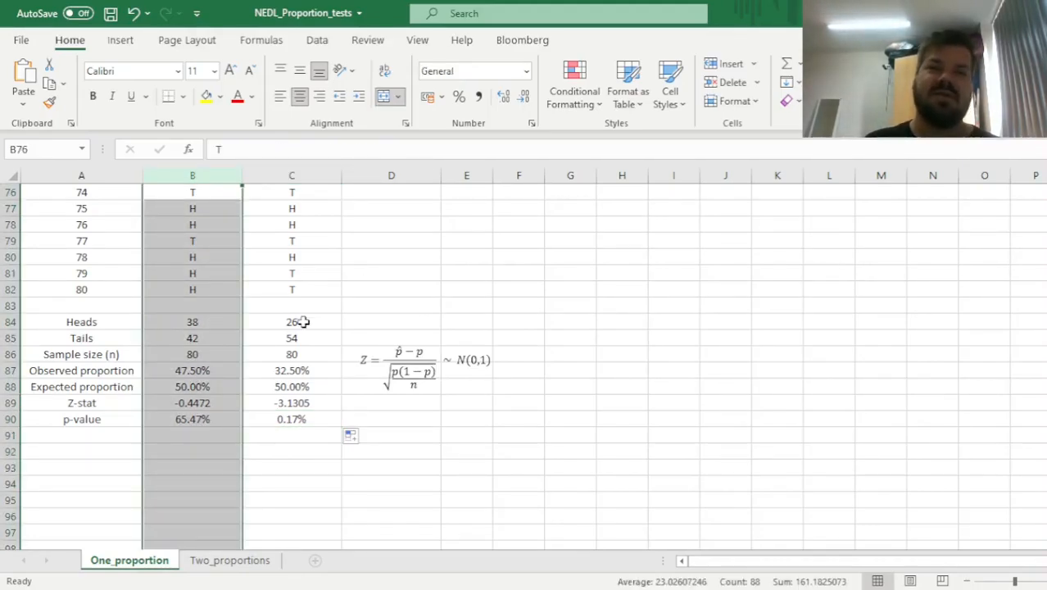
{"action": "left_click", "coordinate": [292, 175]}
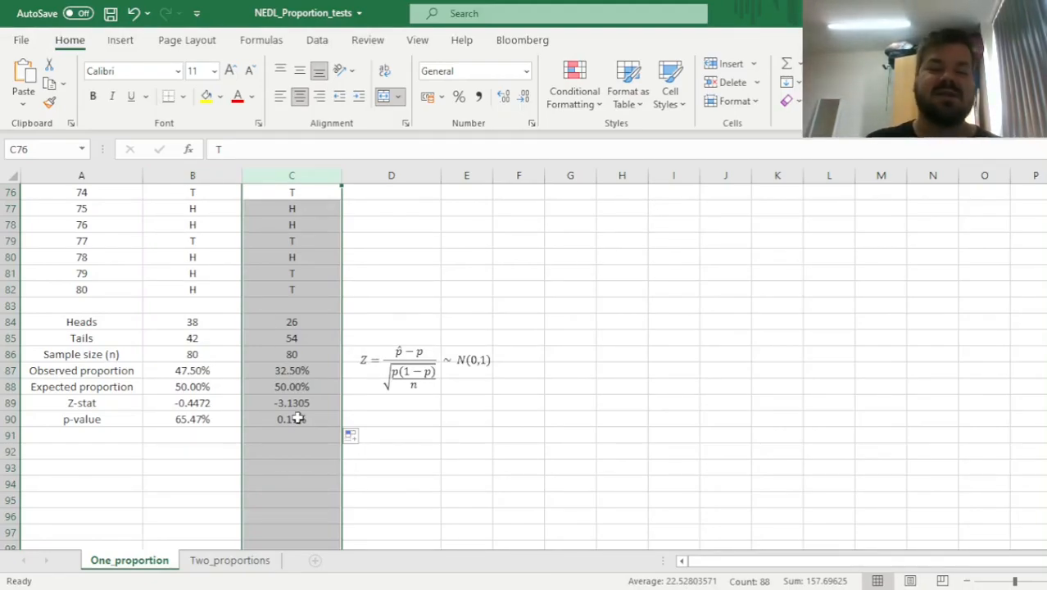
{"action": "left_click", "coordinate": [291, 420]}
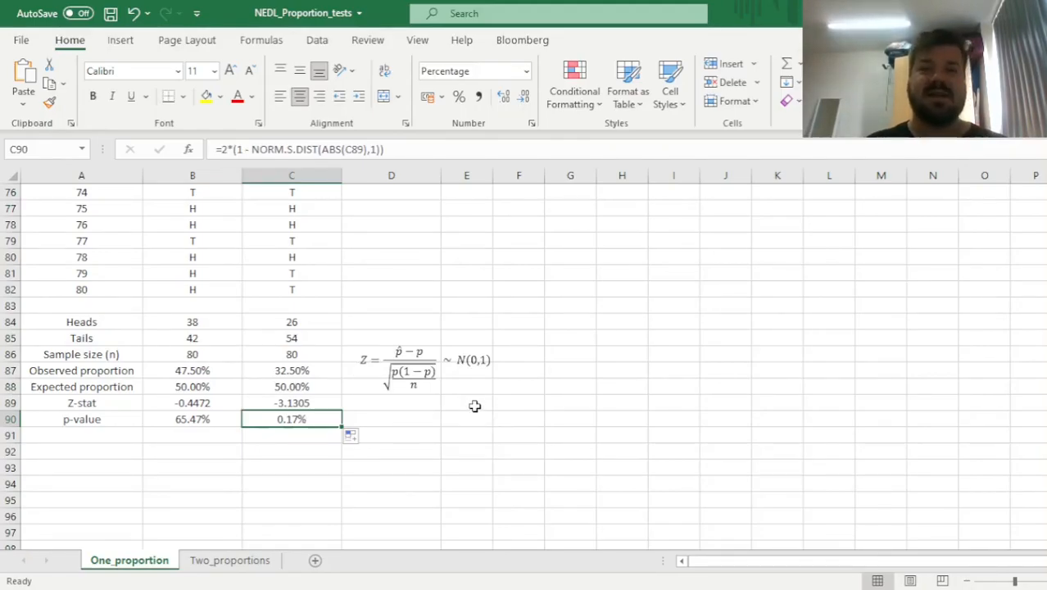
{"action": "mouse_move", "coordinate": [652, 424]}
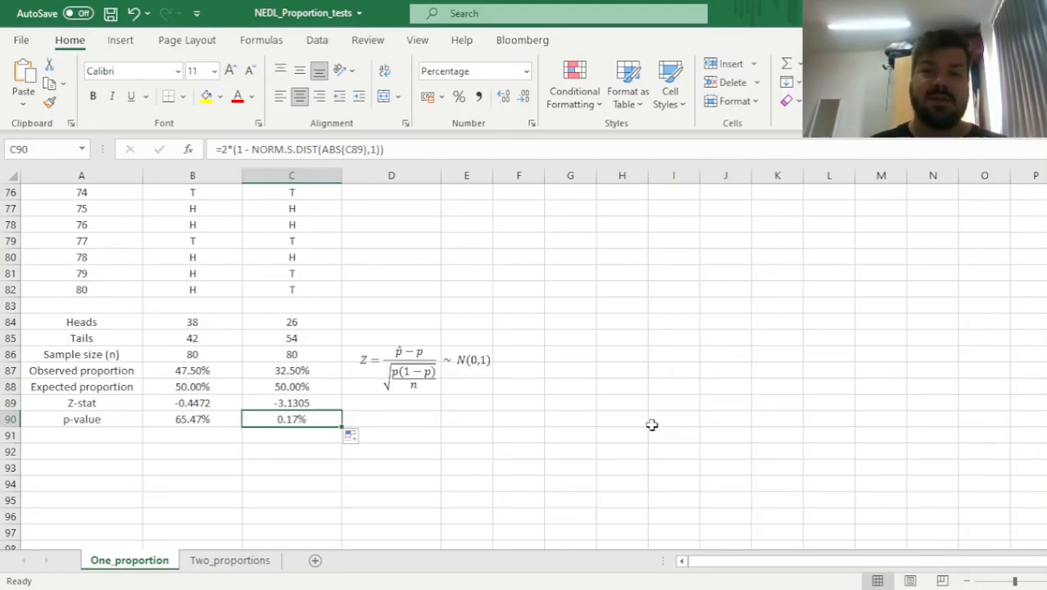